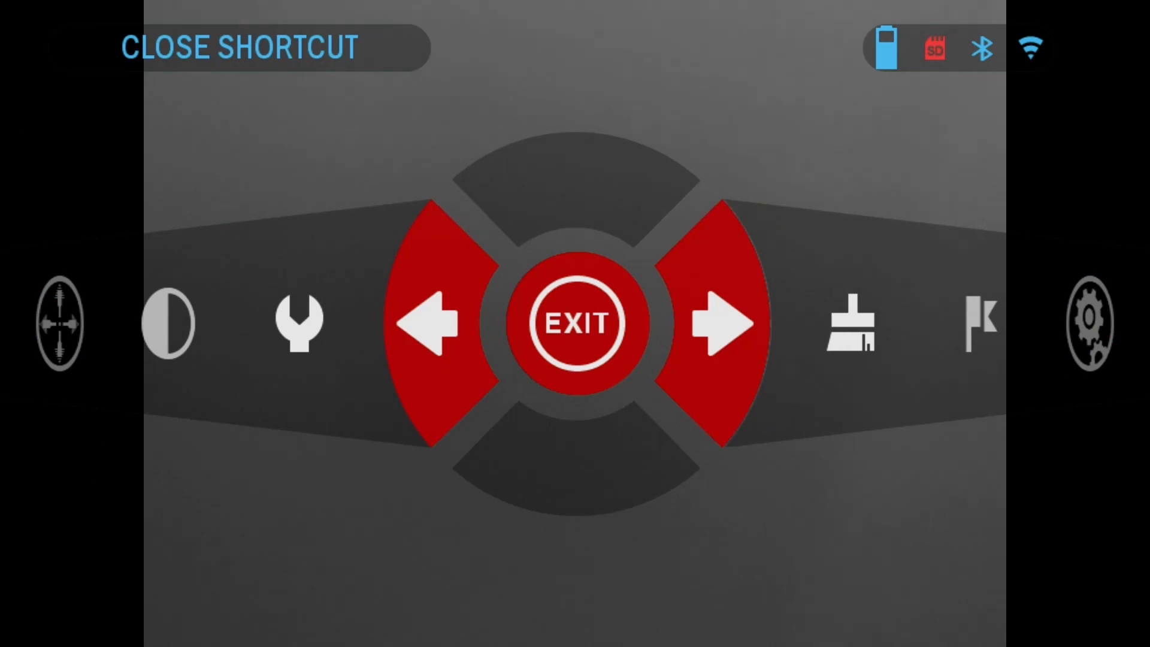
# Step: Reach the Format SD Card option in the PHOTO/VIDEO settings
pyautogui.click(723, 323)
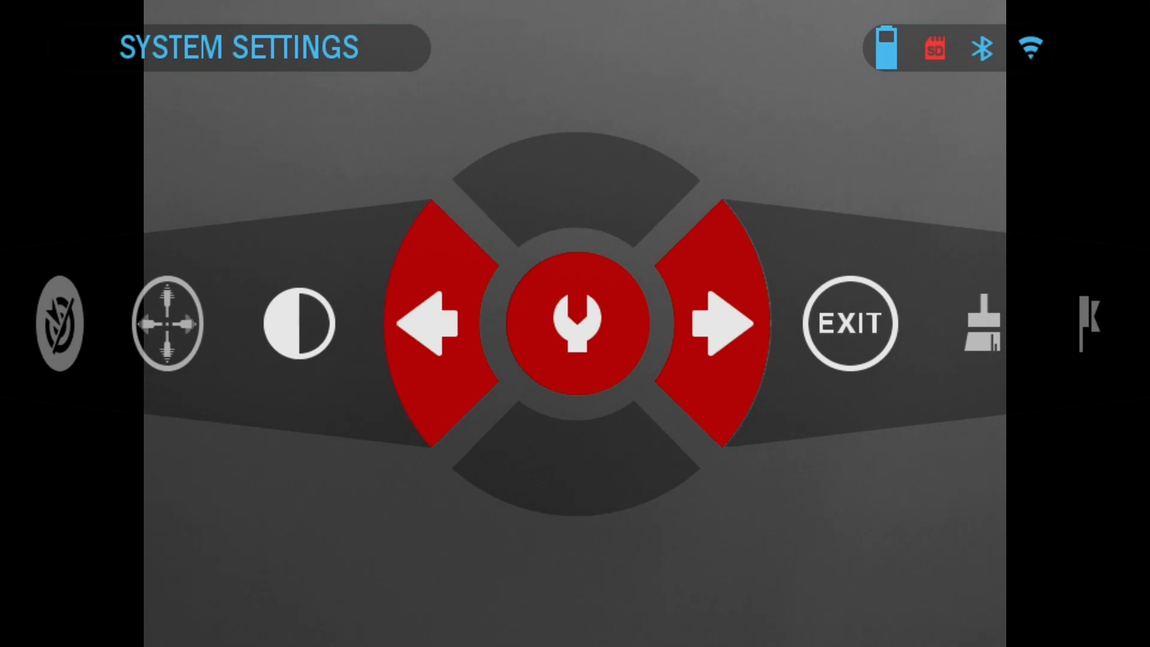
pyautogui.click(575, 324)
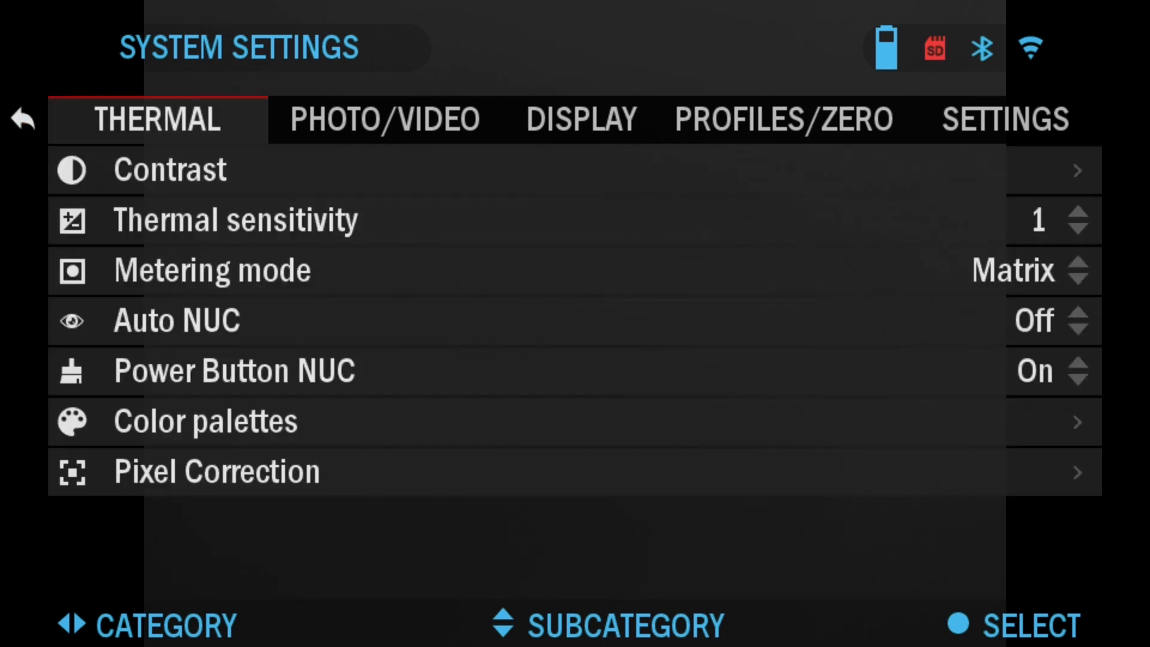
pyautogui.click(386, 120)
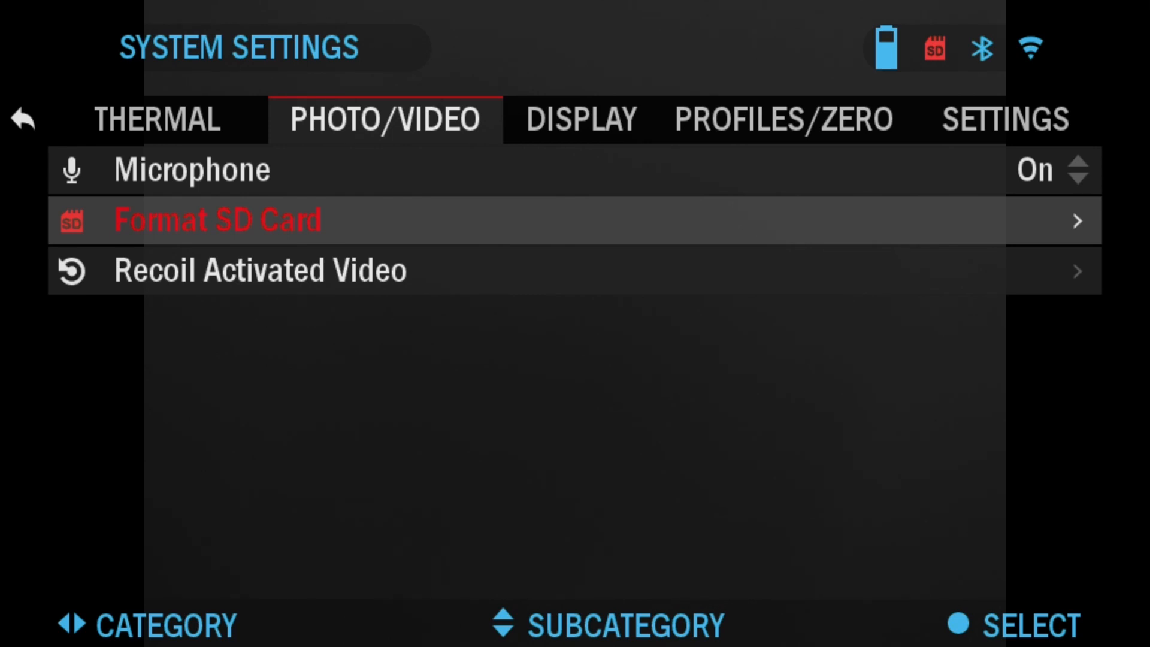
pyautogui.click(218, 220)
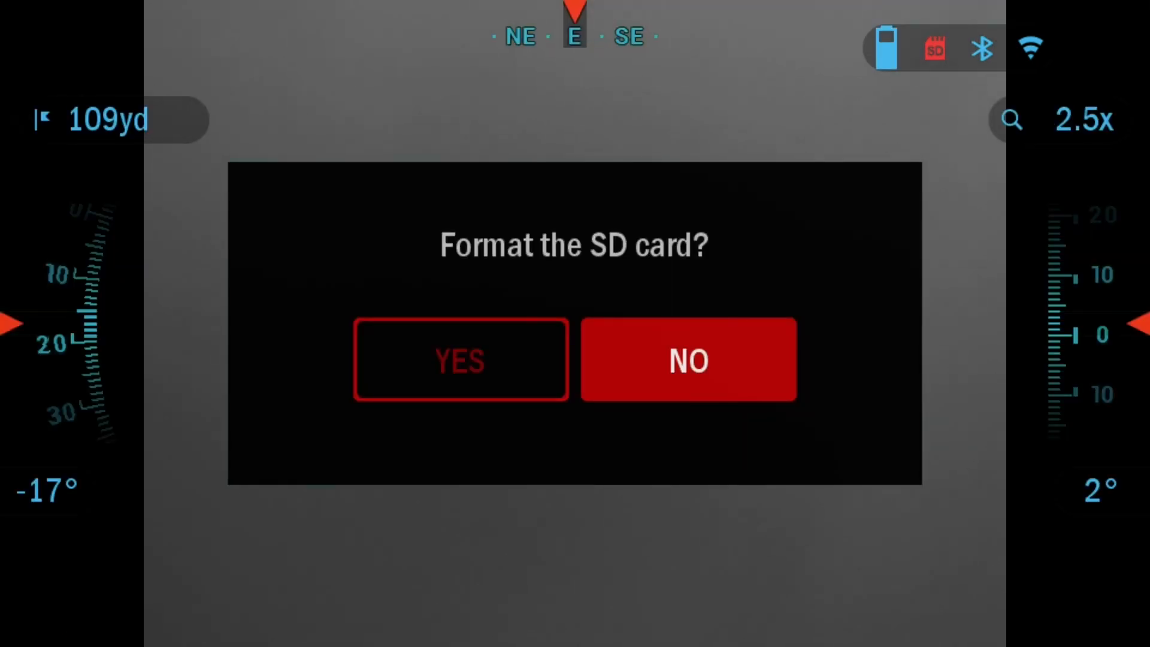
# Step: Confirm formatting with YES and agree to deleting all card content
pyautogui.click(459, 361)
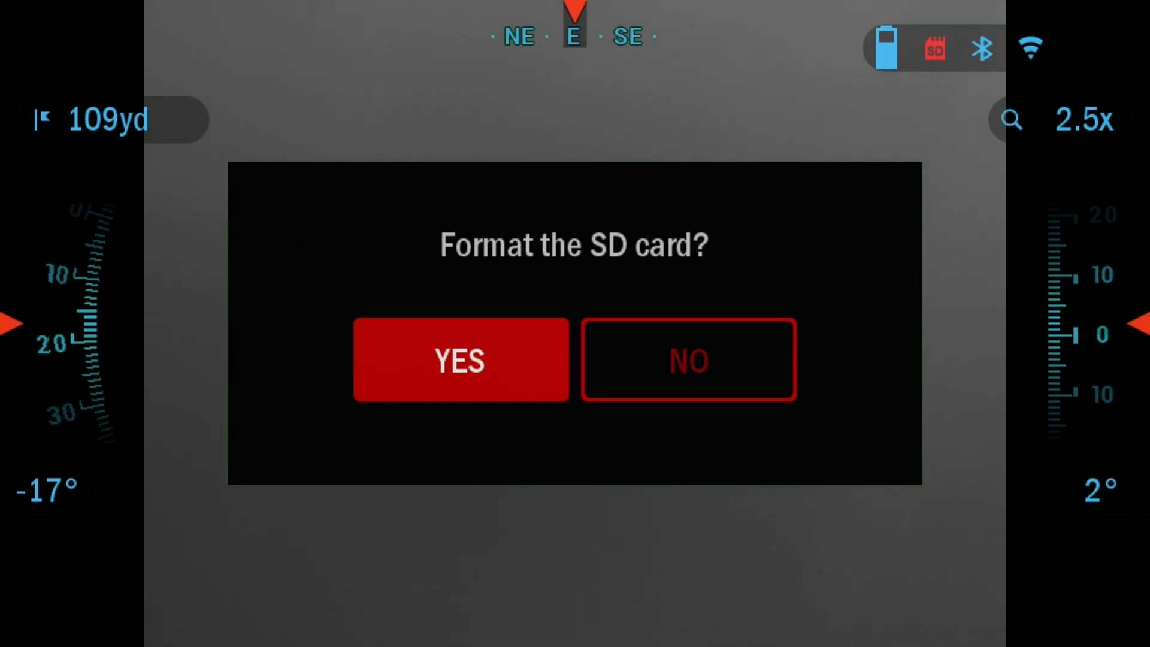
pyautogui.click(459, 359)
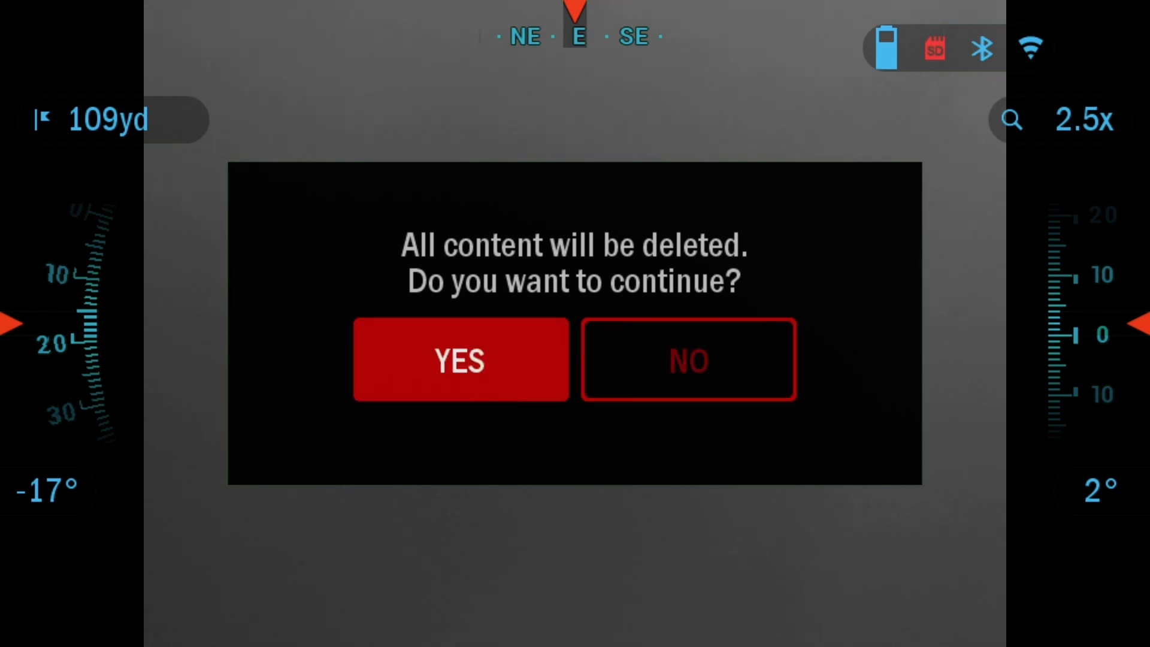
pyautogui.click(460, 361)
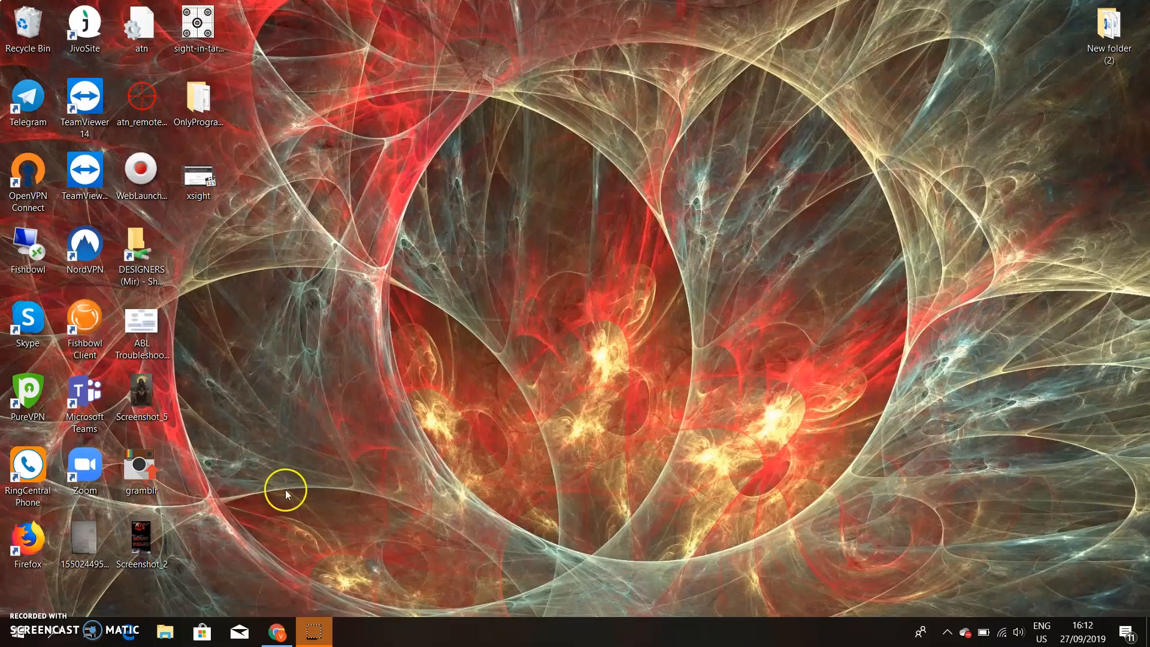
# Step: Launch Google Chrome from the taskbar
pyautogui.click(277, 631)
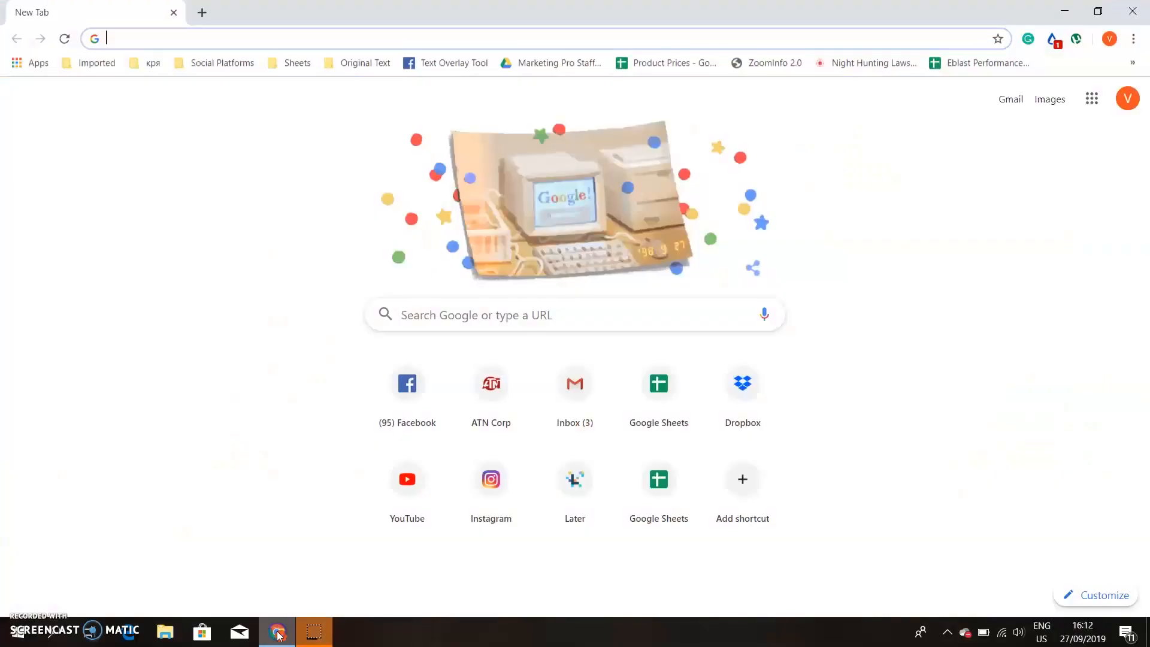
pyautogui.moveTo(170, 38)
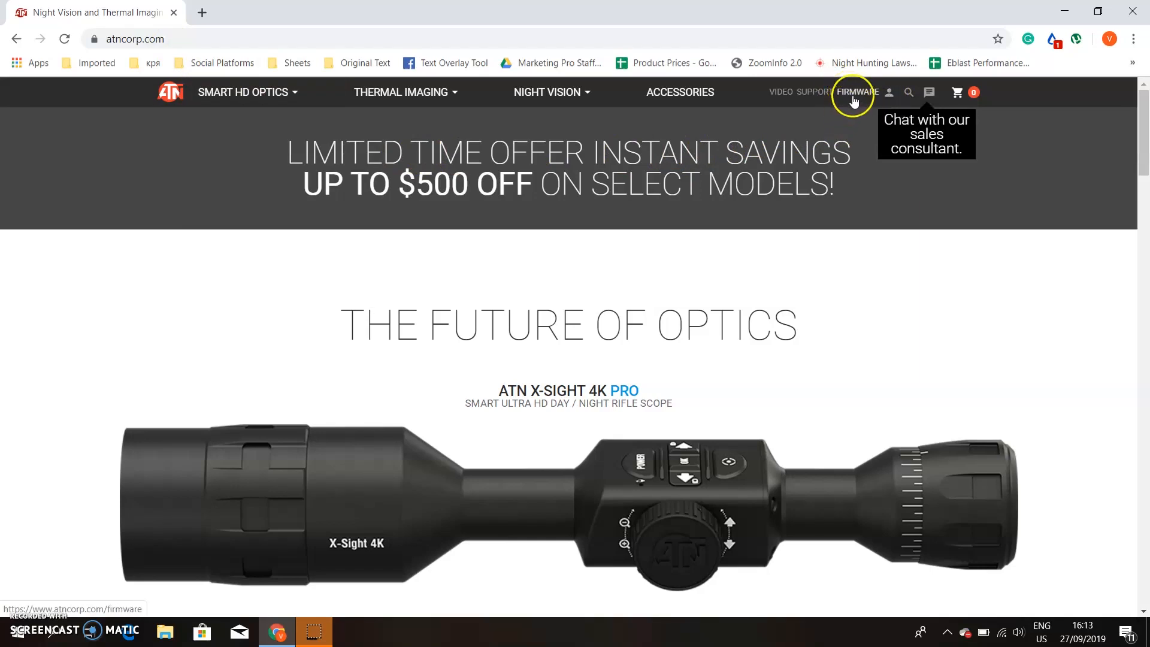
pyautogui.moveTo(849, 95)
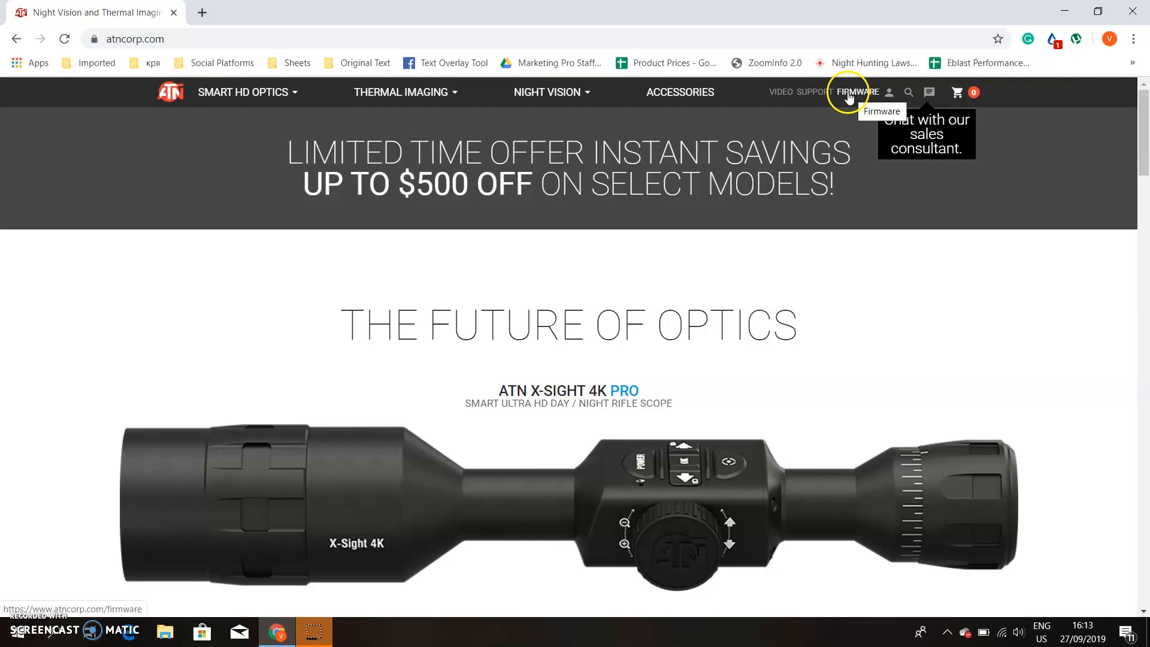
# Step: Download the ThOR 4 (3.3.06.394) firmware .bin from the ATN firmware page
pyautogui.click(855, 91)
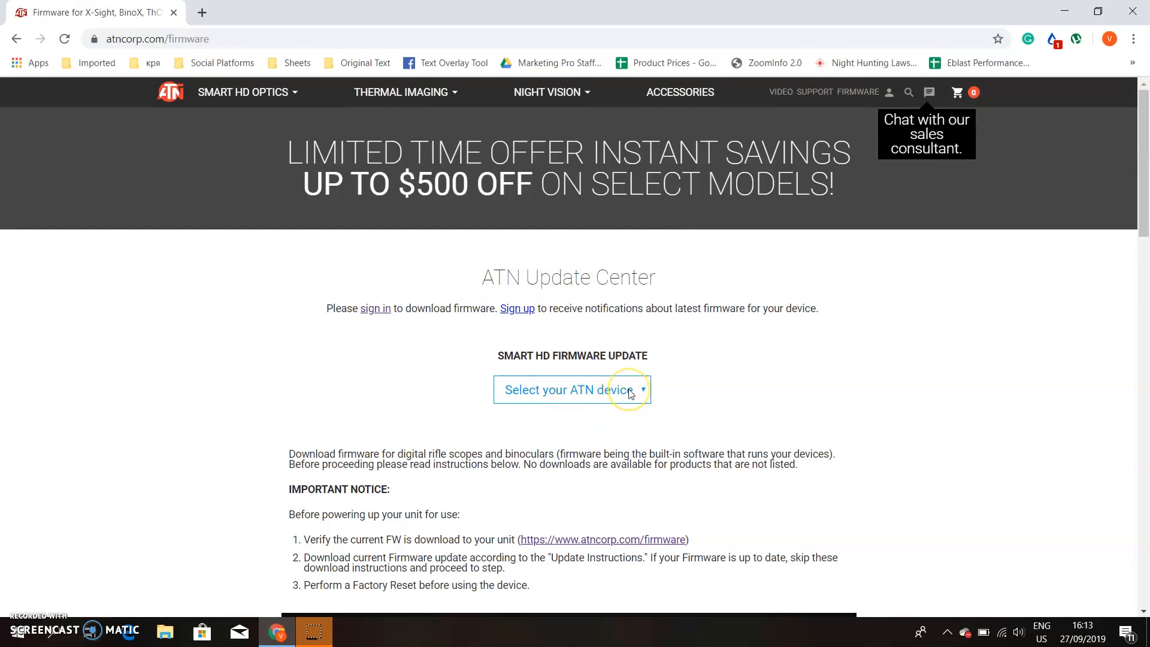
pyautogui.click(572, 390)
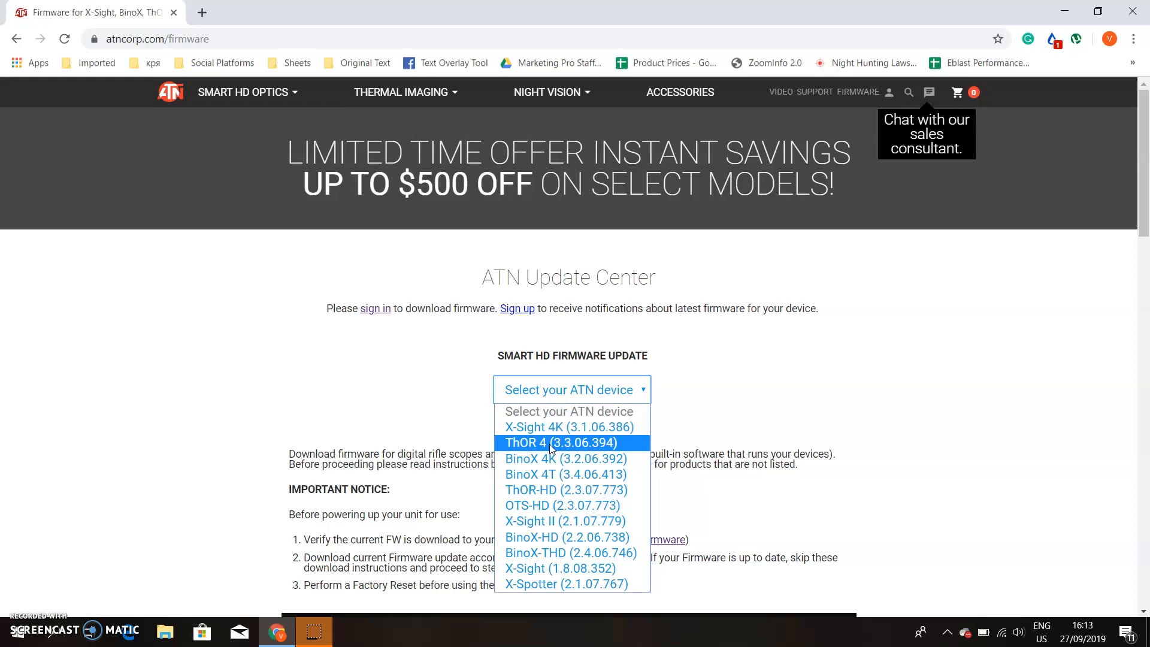
pyautogui.click(560, 443)
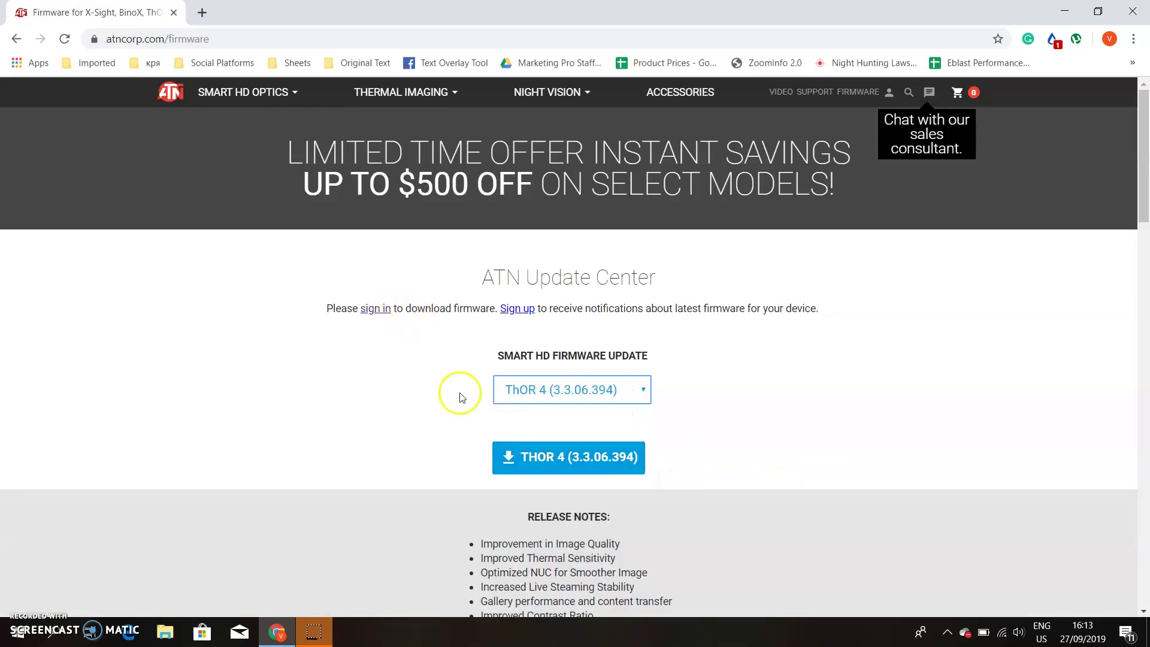
pyautogui.click(567, 458)
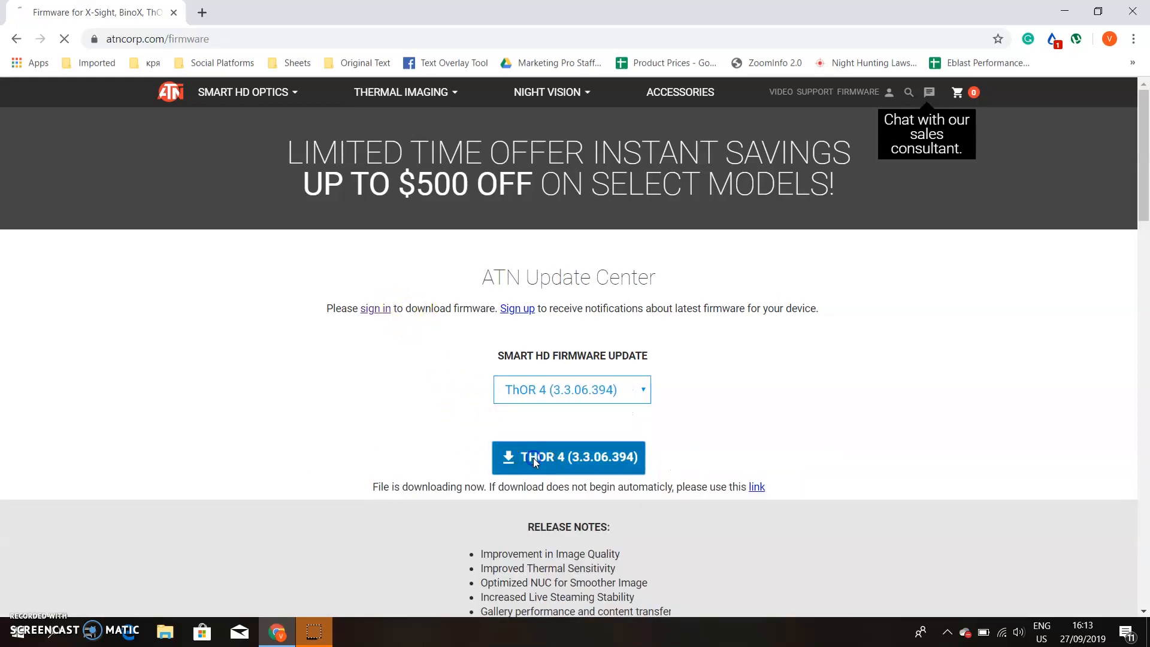
pyautogui.click(535, 458)
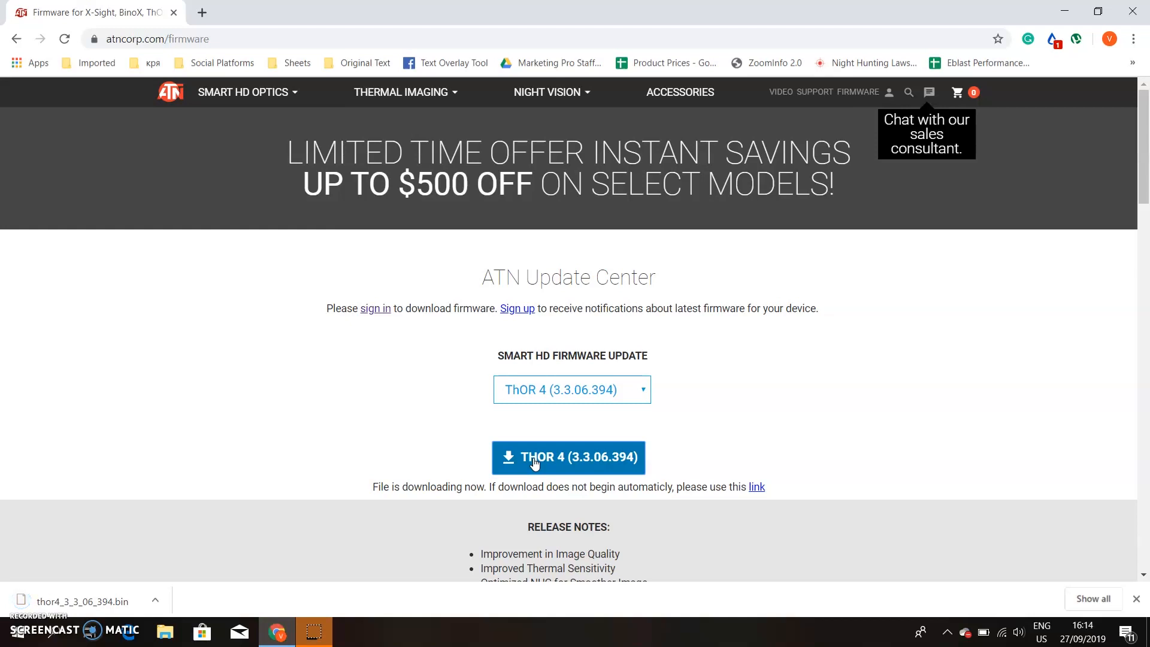
pyautogui.moveTo(147, 520)
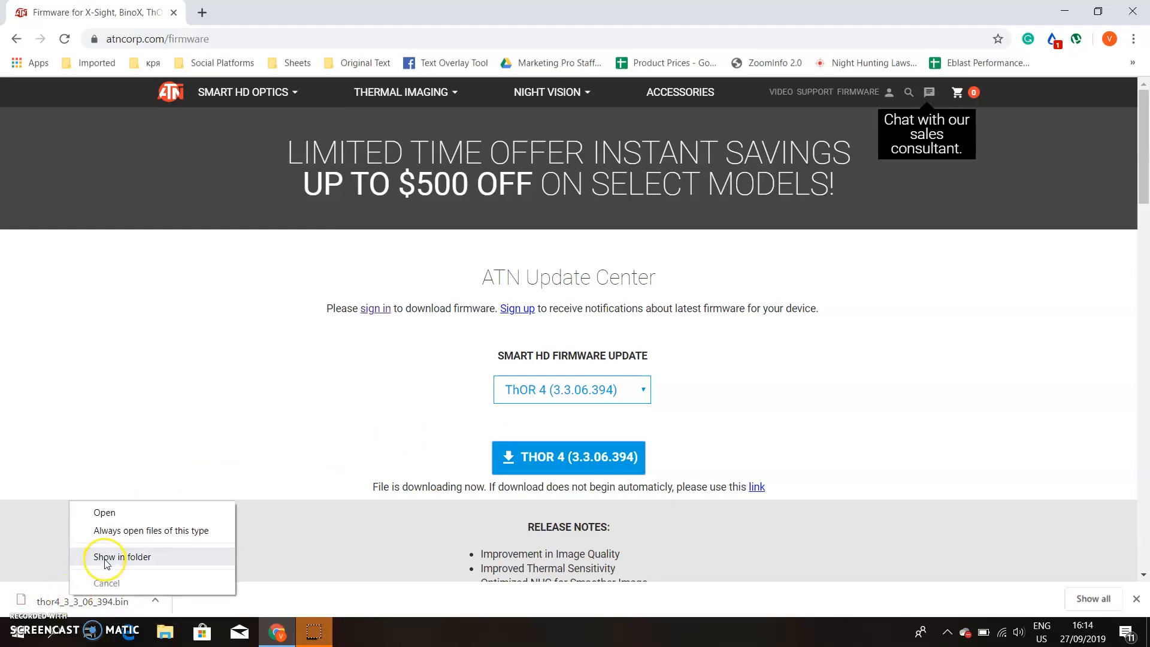
# Step: Copy the downloaded firmware file thor4_3_3_06_394.bin from its folder
pyautogui.click(125, 555)
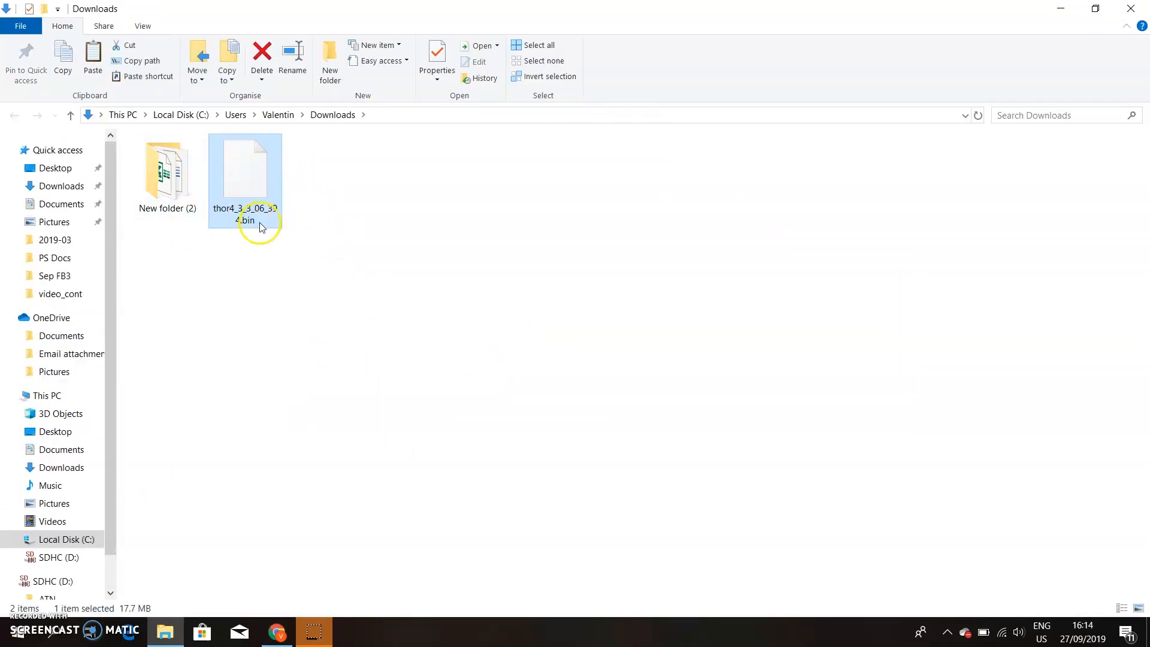
pyautogui.moveTo(395, 263)
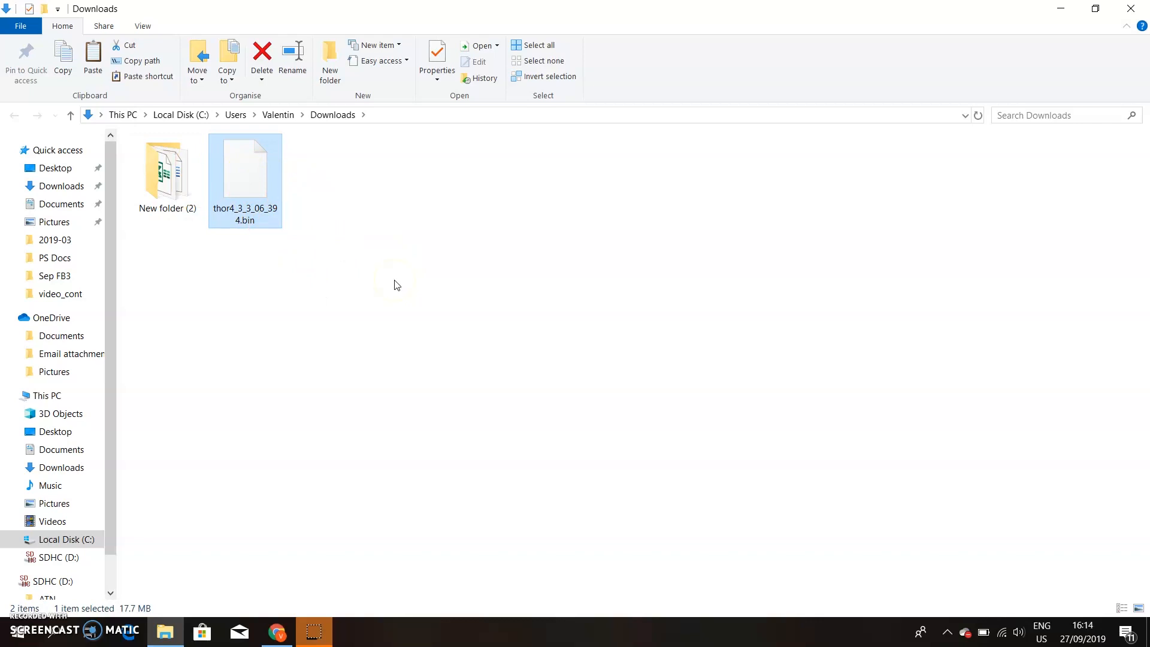
pyautogui.moveTo(393, 281)
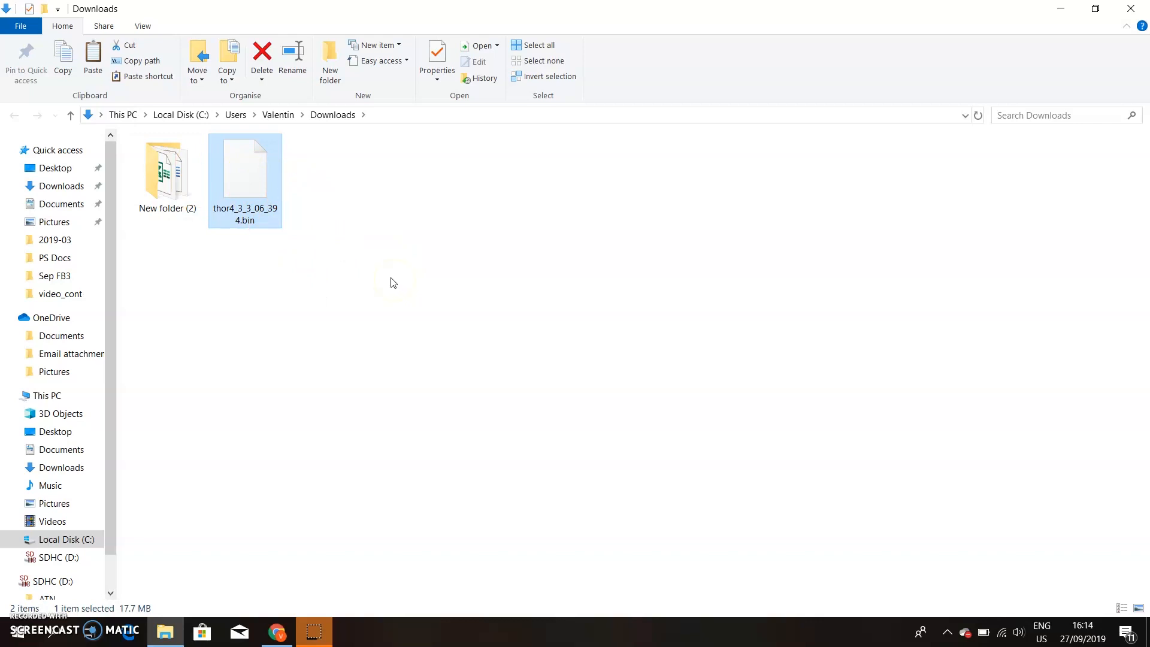
pyautogui.click(254, 175)
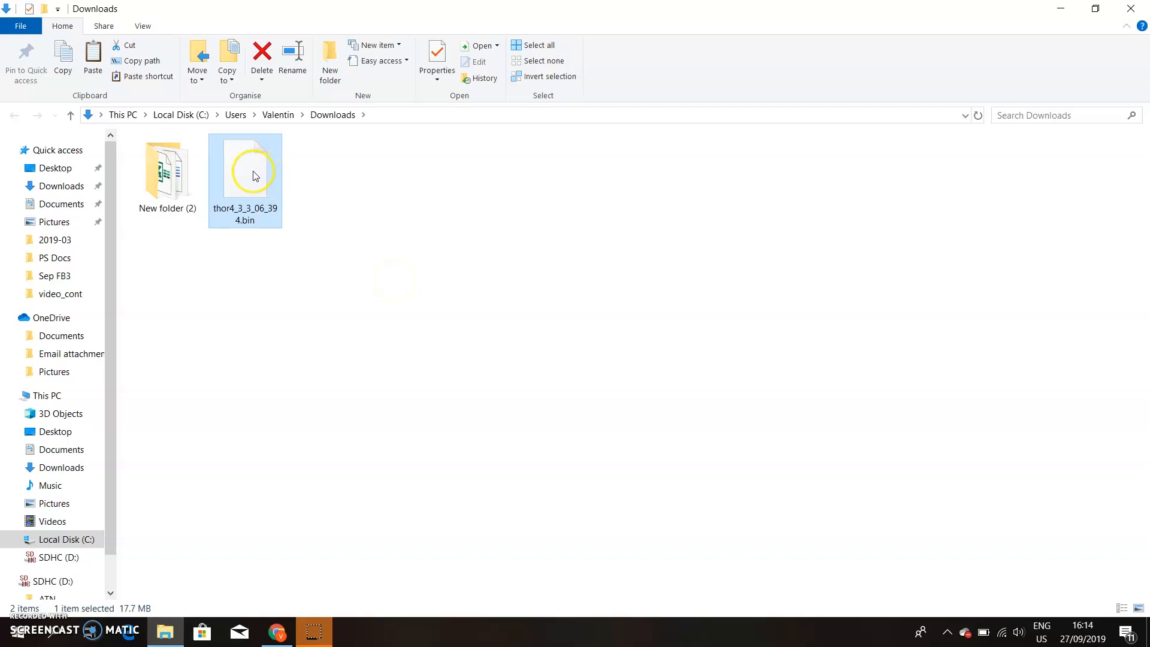
pyautogui.rightClick(255, 175)
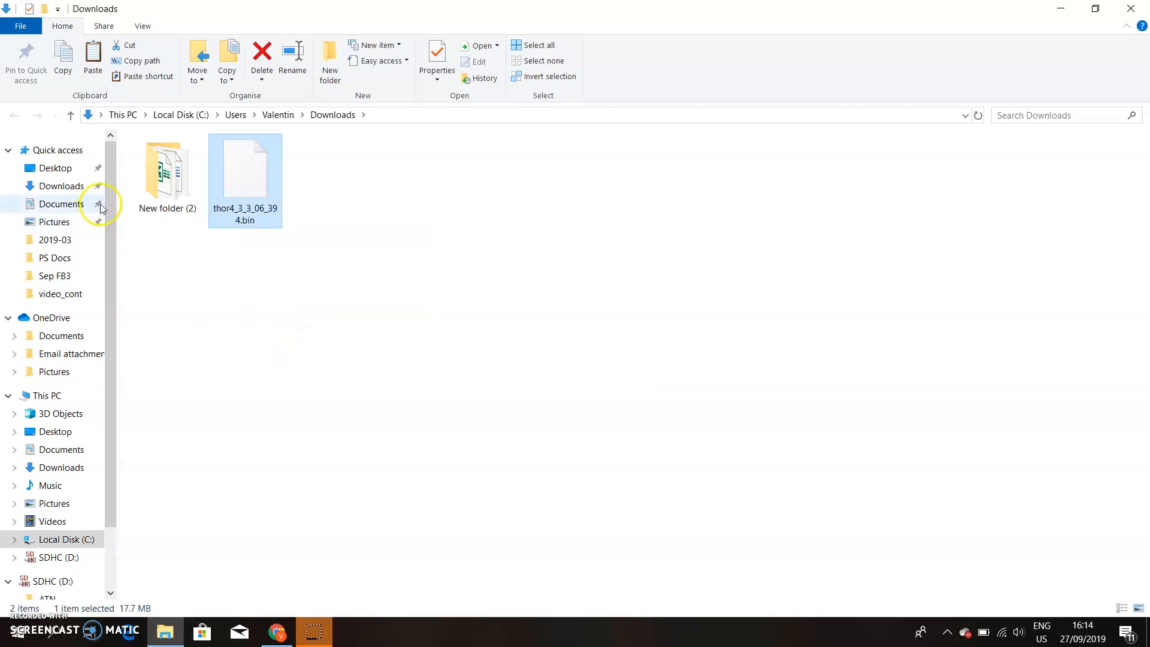
pyautogui.scroll(-3)
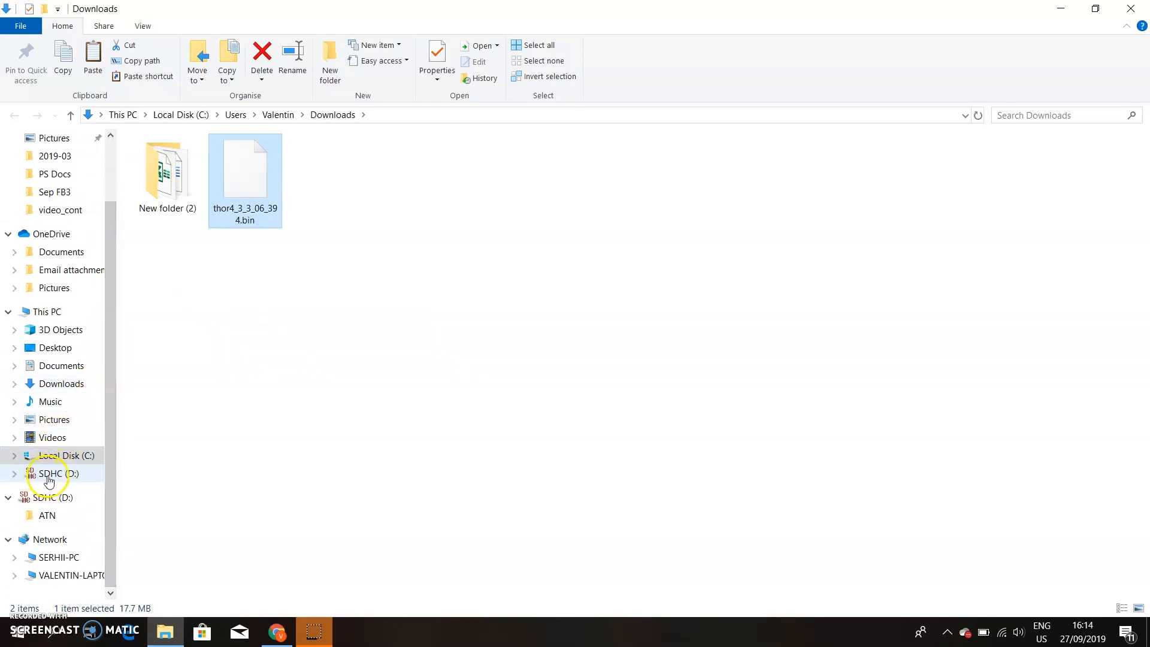
# Step: Paste the firmware file onto the root of the SDHC (D:) card
pyautogui.click(48, 474)
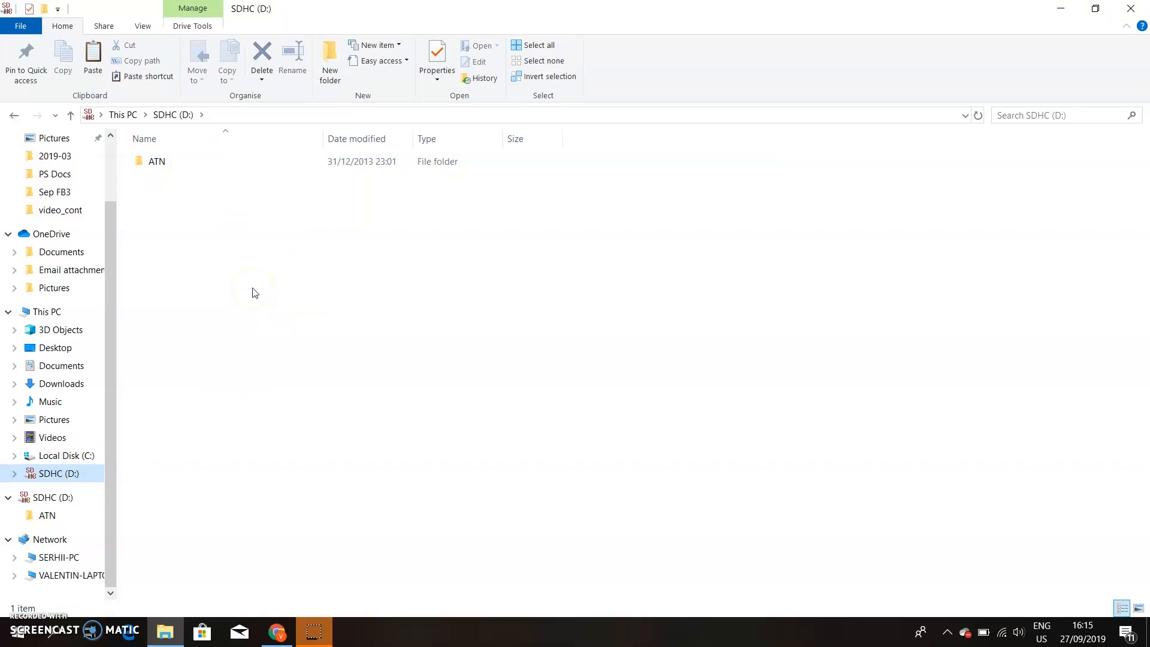
pyautogui.click(157, 160)
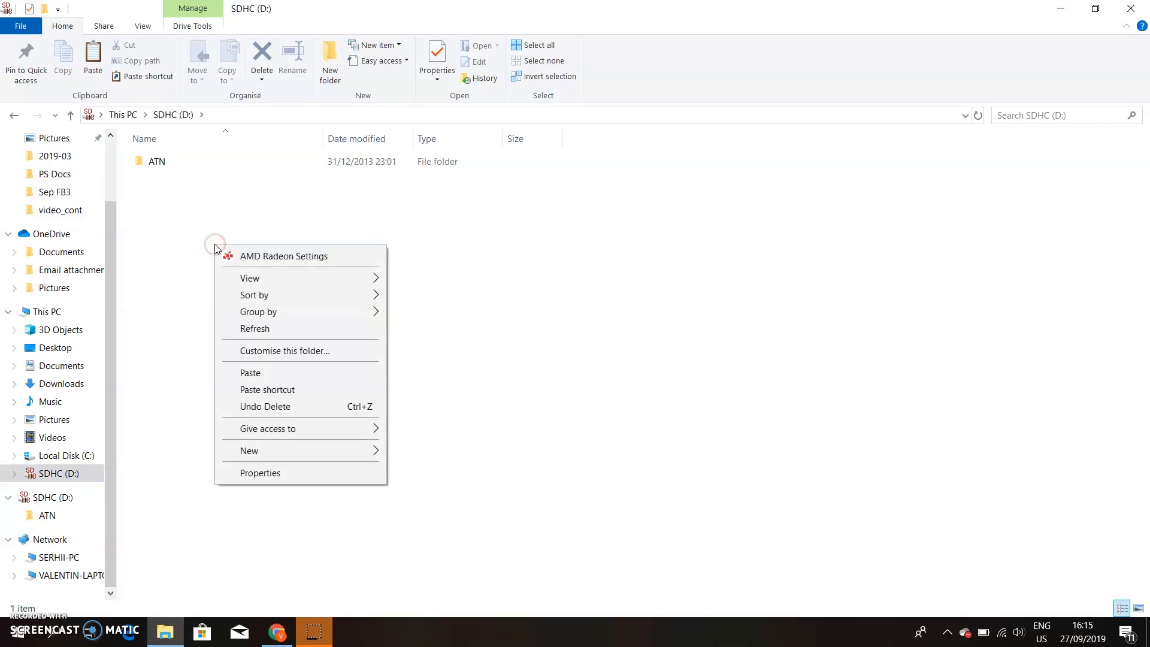
pyautogui.click(266, 374)
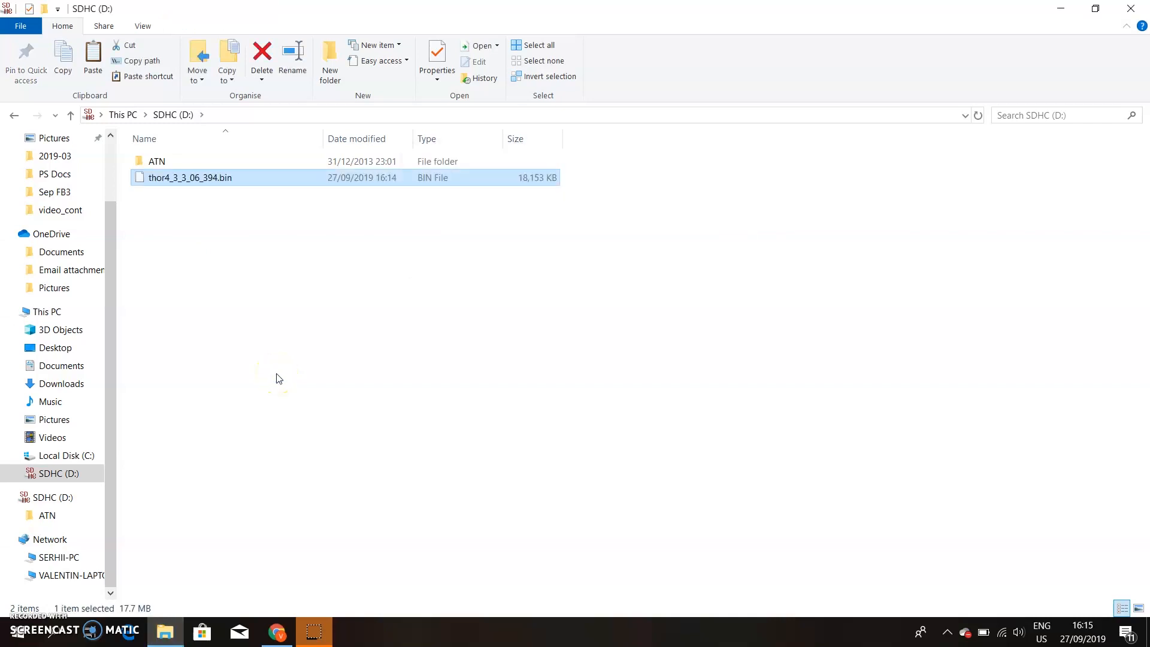
# Step: Eject the SDHC (D:) drive so the card can be removed safely
pyautogui.click(278, 377)
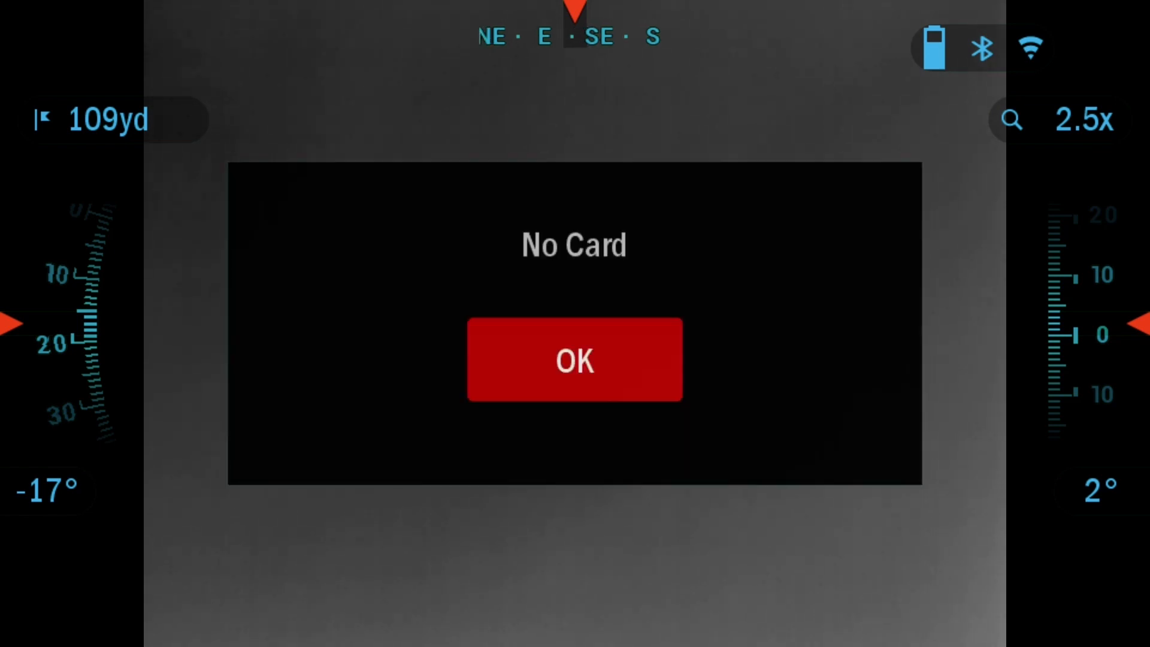
# Step: Dismiss the 'No Card' notice and answer YES to 'Update firmware?'
pyautogui.click(574, 359)
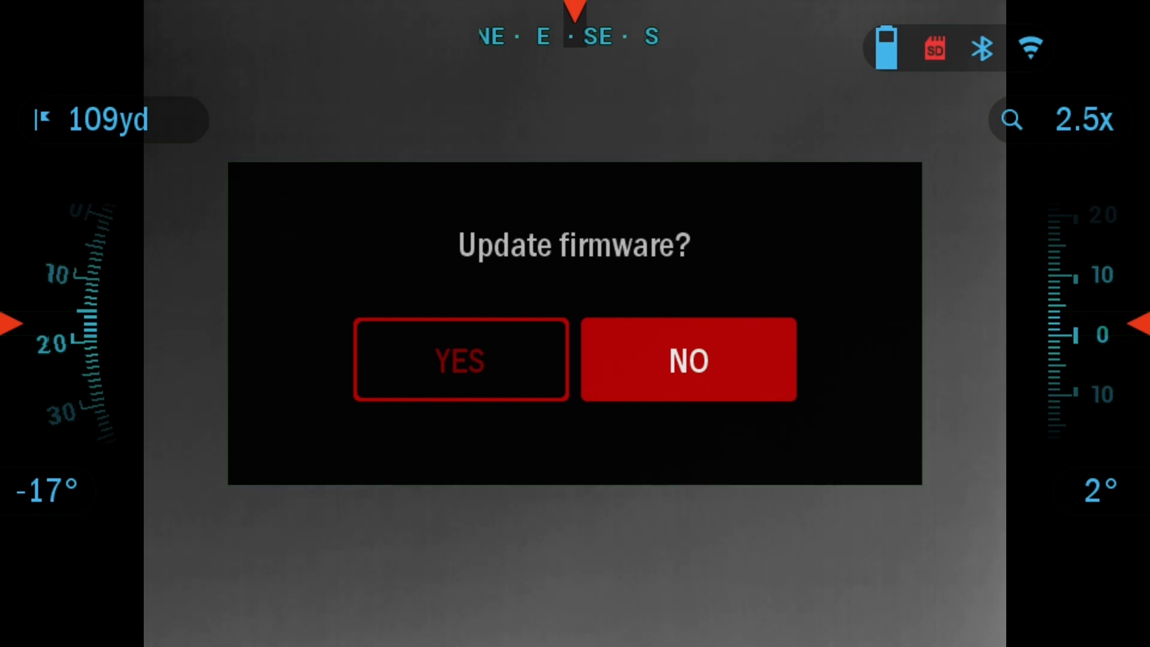
pyautogui.press('Left')
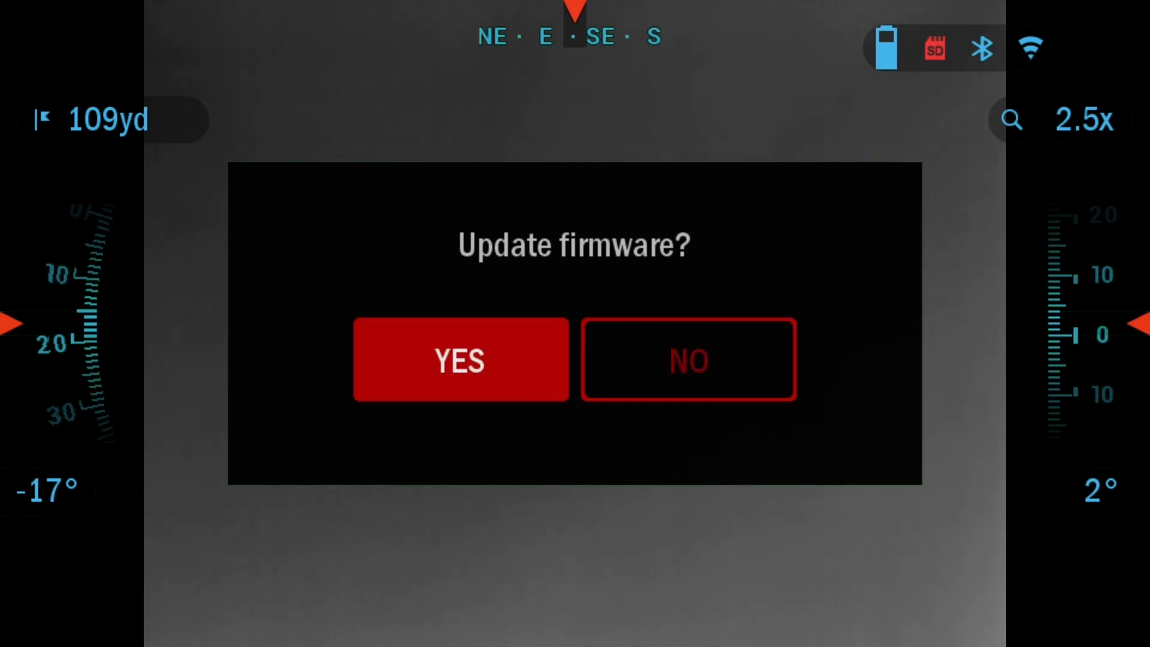
pyautogui.click(689, 359)
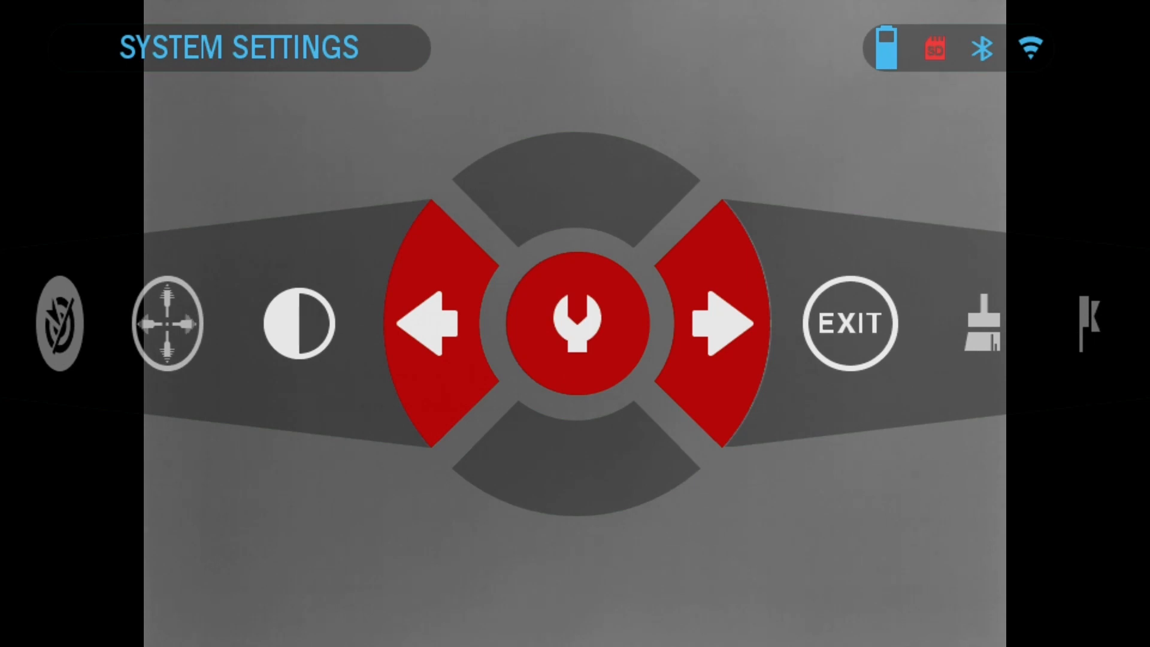
# Step: Review the current profile's Zero Reticle position in Profiles/Zero
pyautogui.click(575, 323)
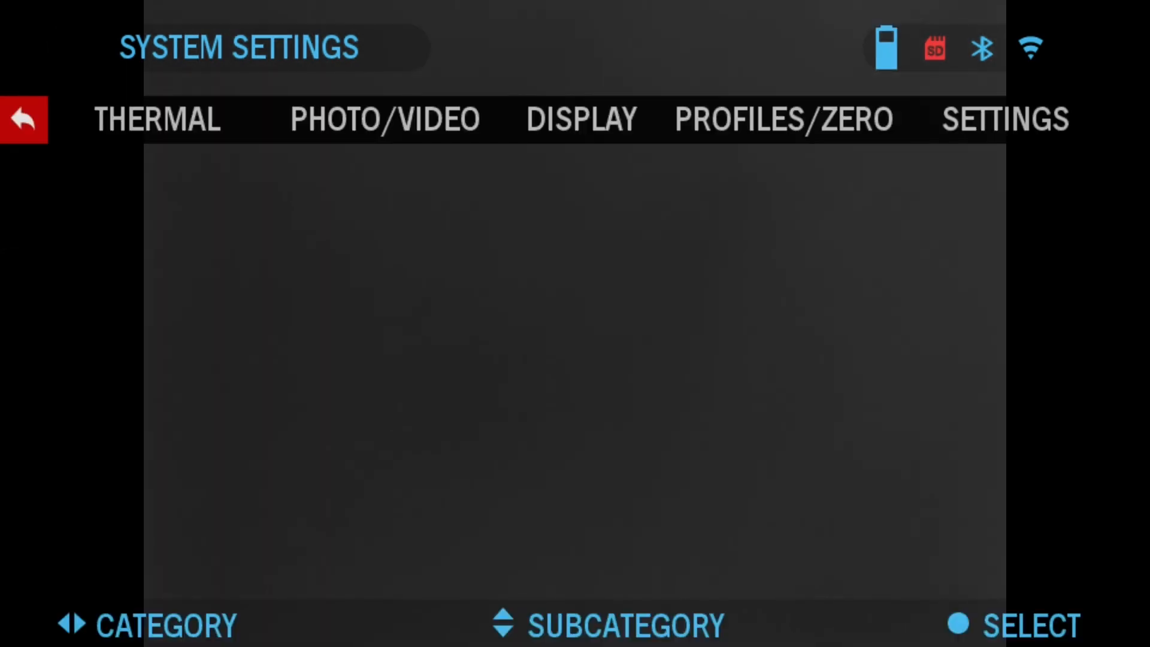
pyautogui.click(386, 119)
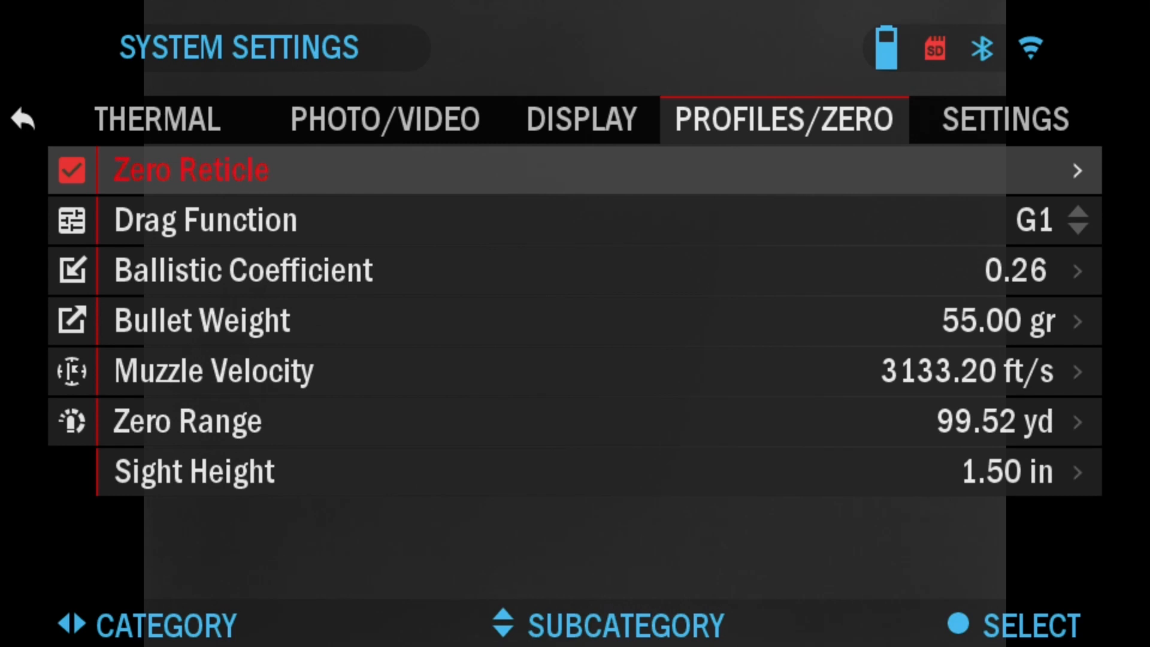
pyautogui.click(190, 170)
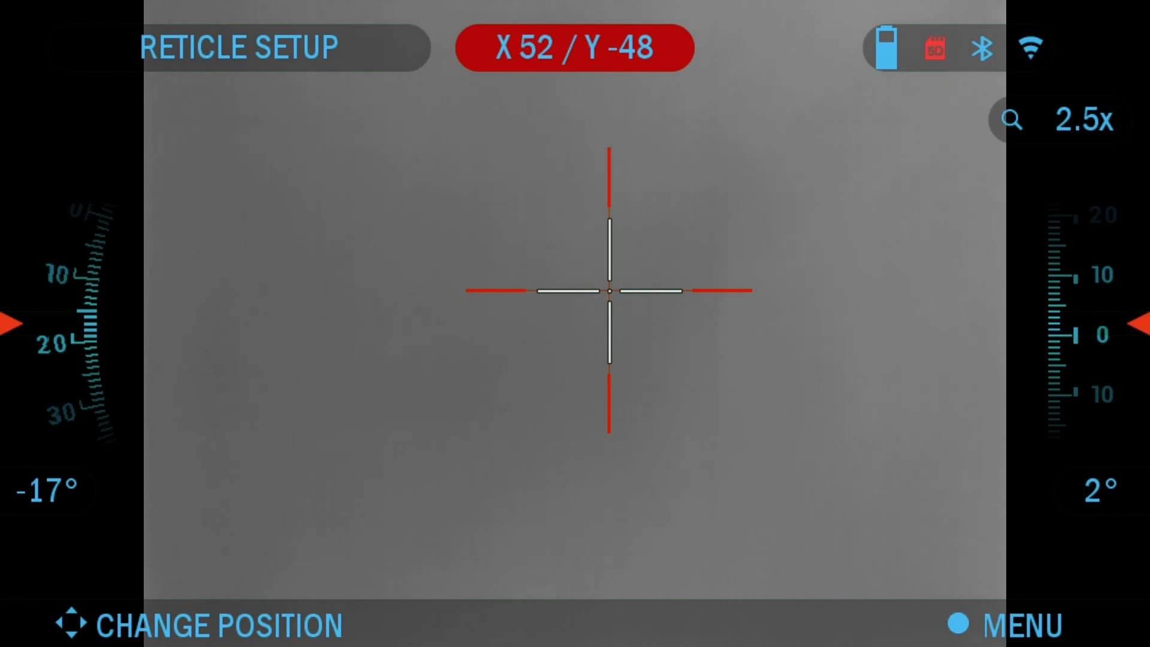
pyautogui.click(960, 625)
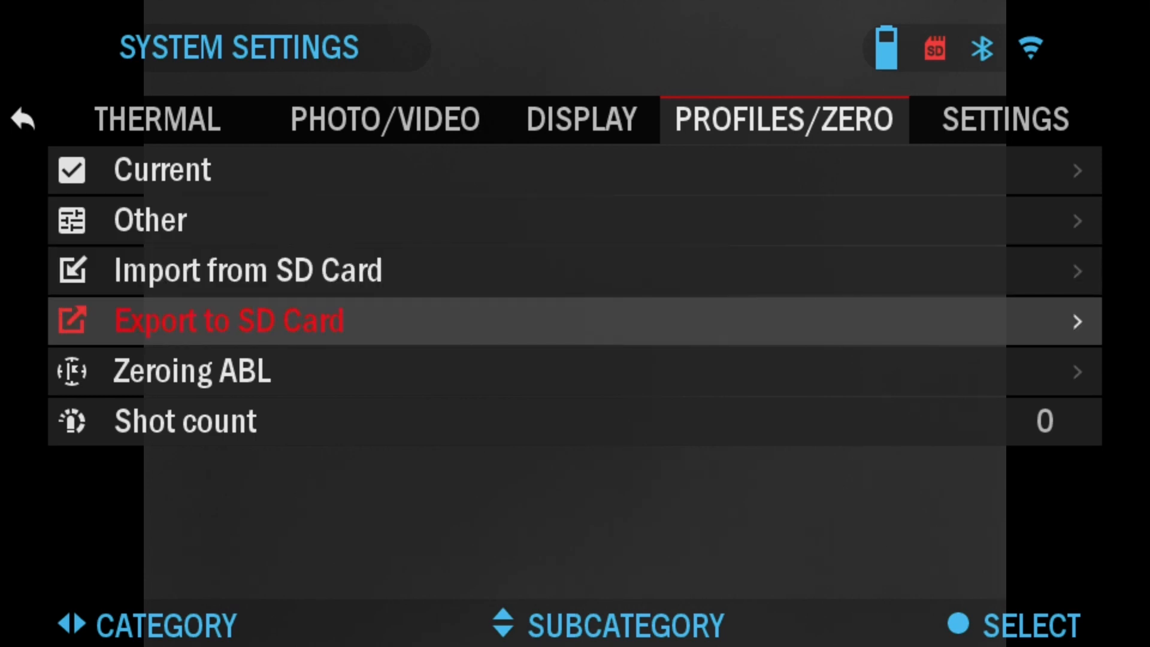
# Step: Export the profiles to the SD card
pyautogui.click(231, 321)
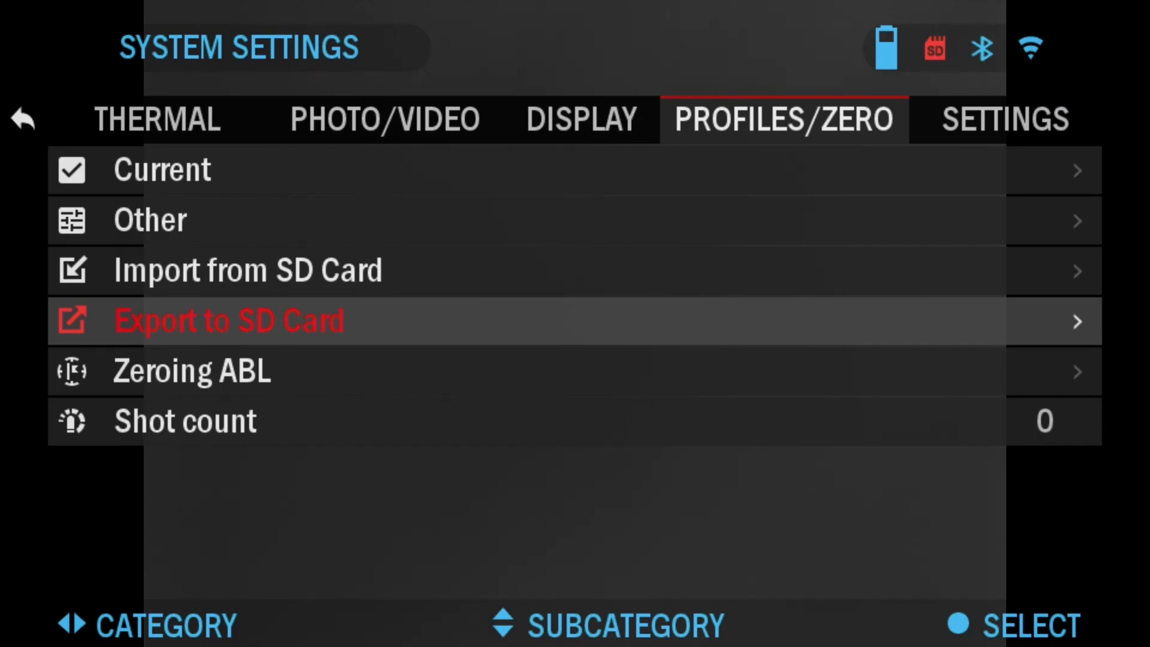
pyautogui.click(581, 118)
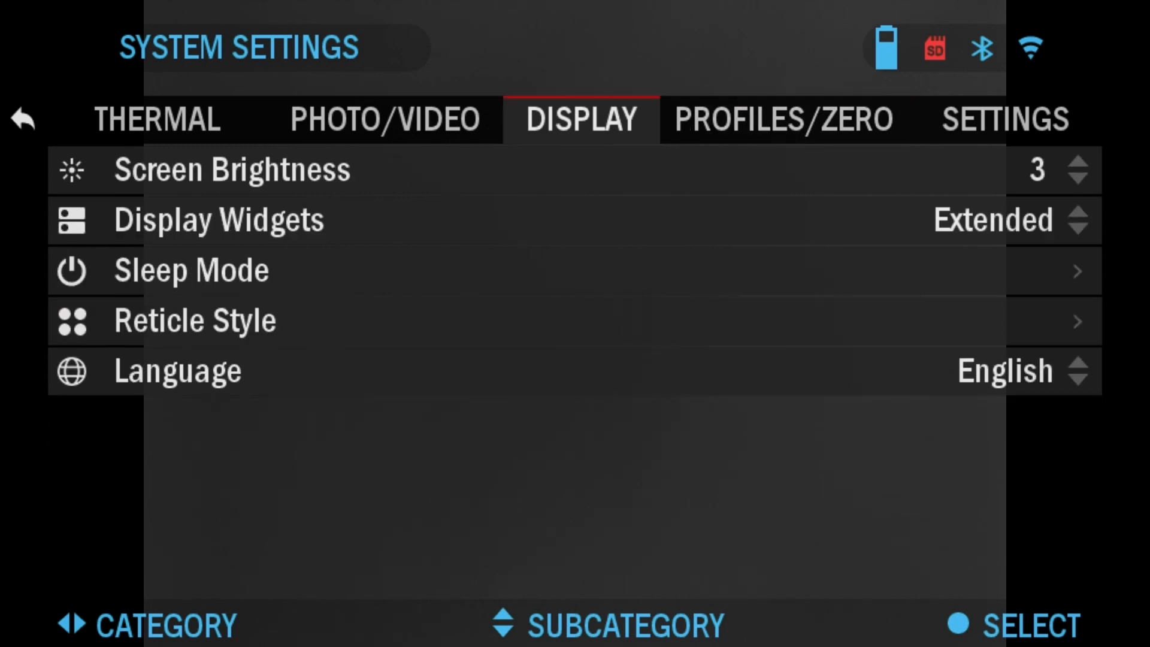
# Step: Restore factory settings with YES and acknowledge the 'Need reboot!' notice
pyautogui.click(1008, 119)
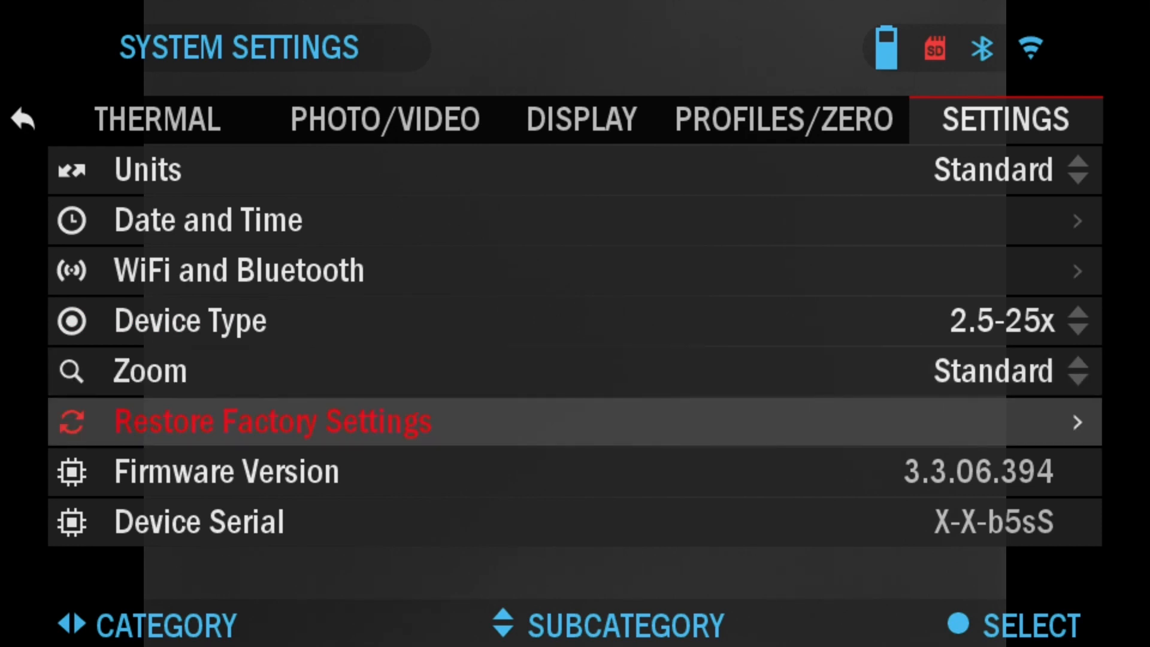
pyautogui.click(271, 421)
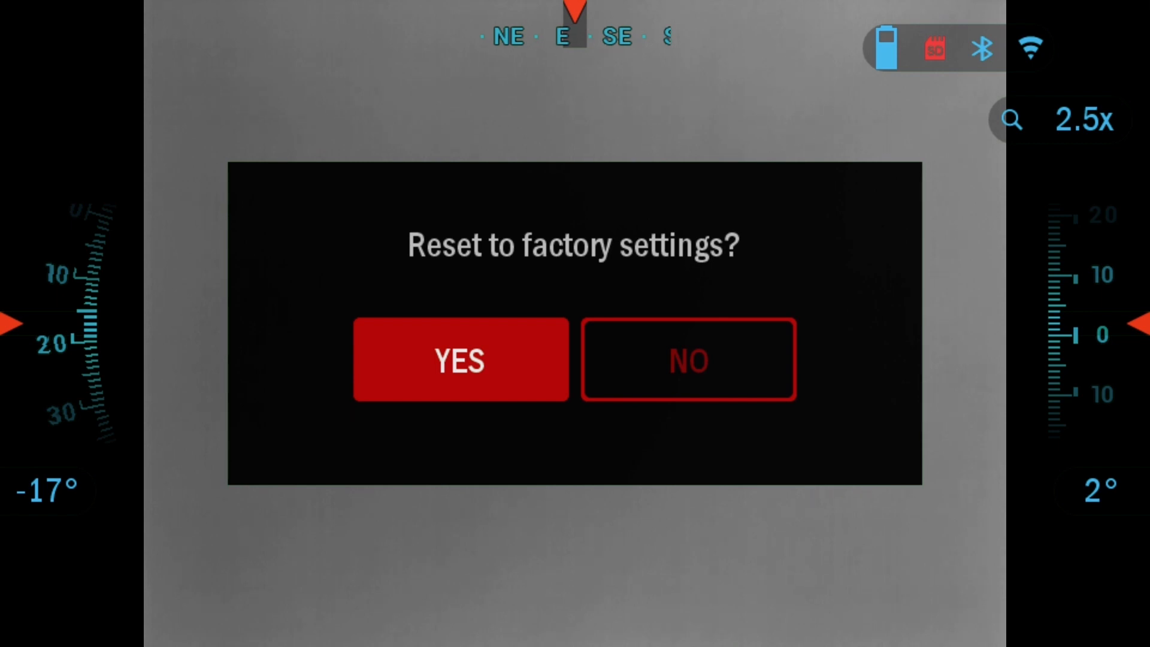
pyautogui.click(460, 361)
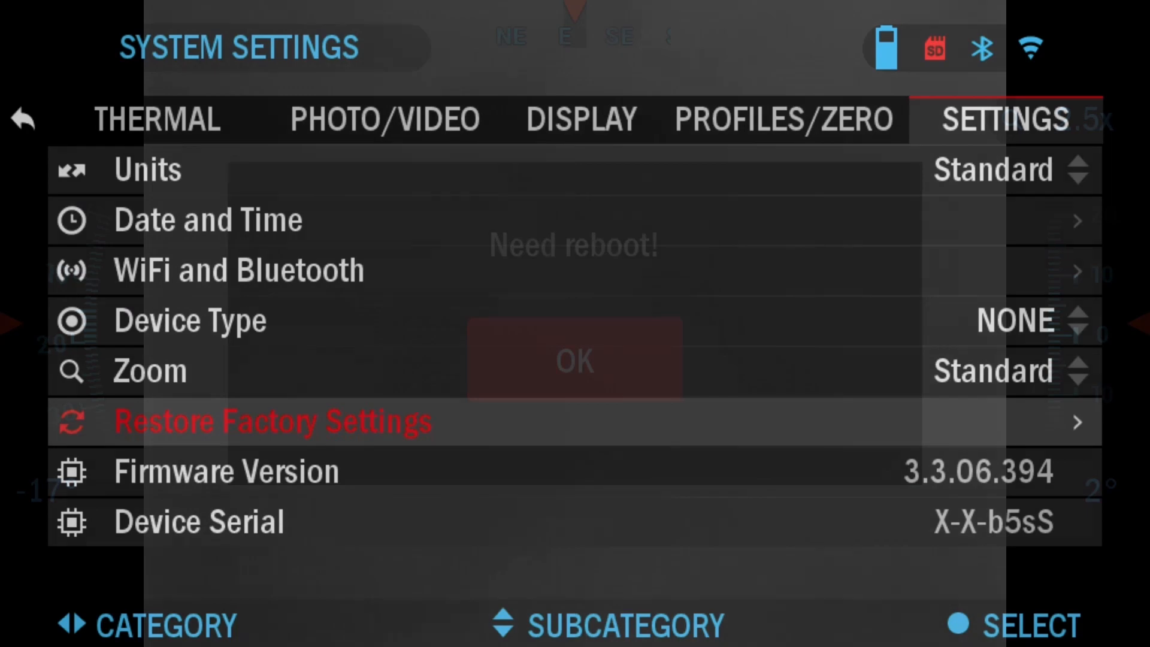
pyautogui.click(575, 362)
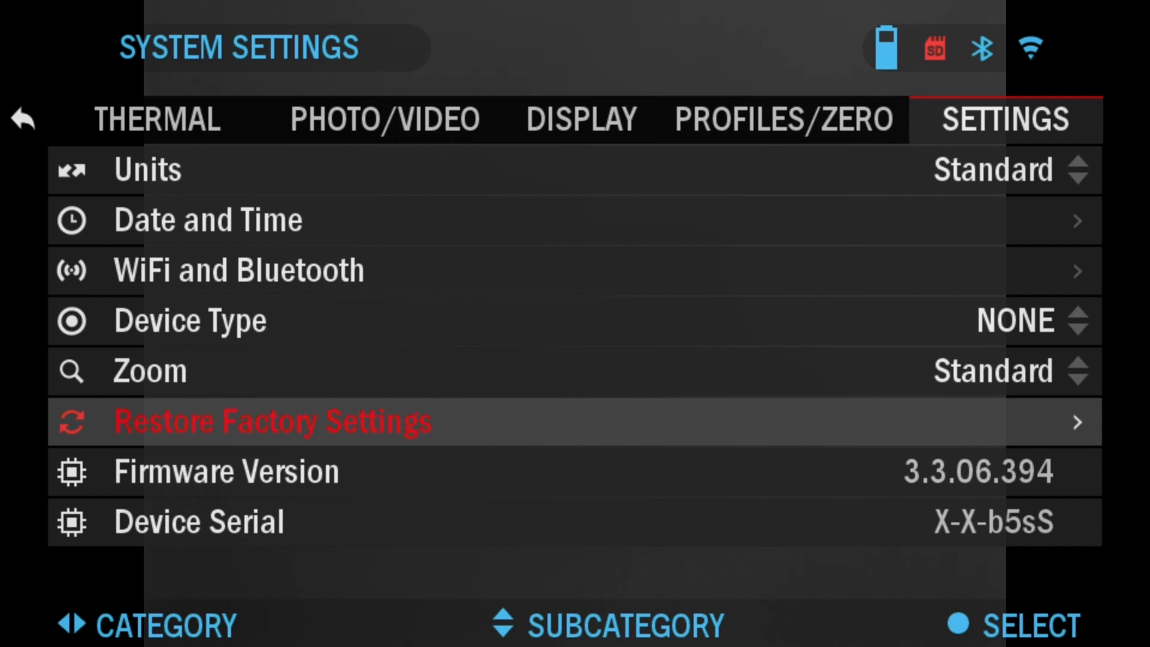
# Step: Import the profiles from the SD card in Profiles/Zero
pyautogui.click(783, 120)
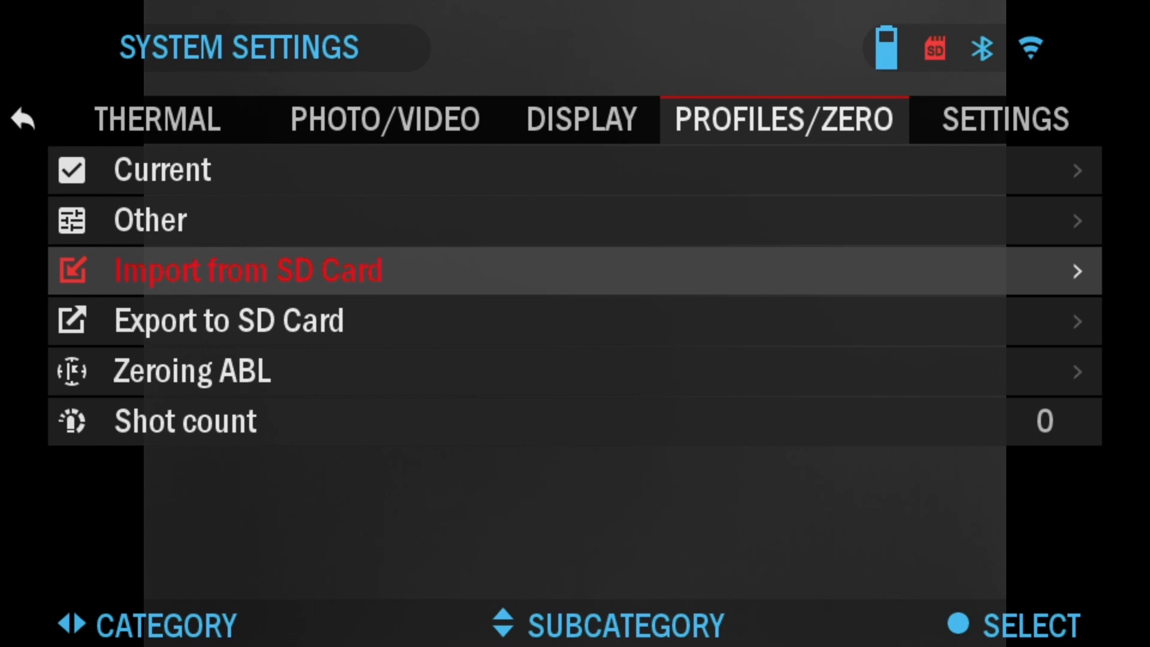
pyautogui.click(246, 271)
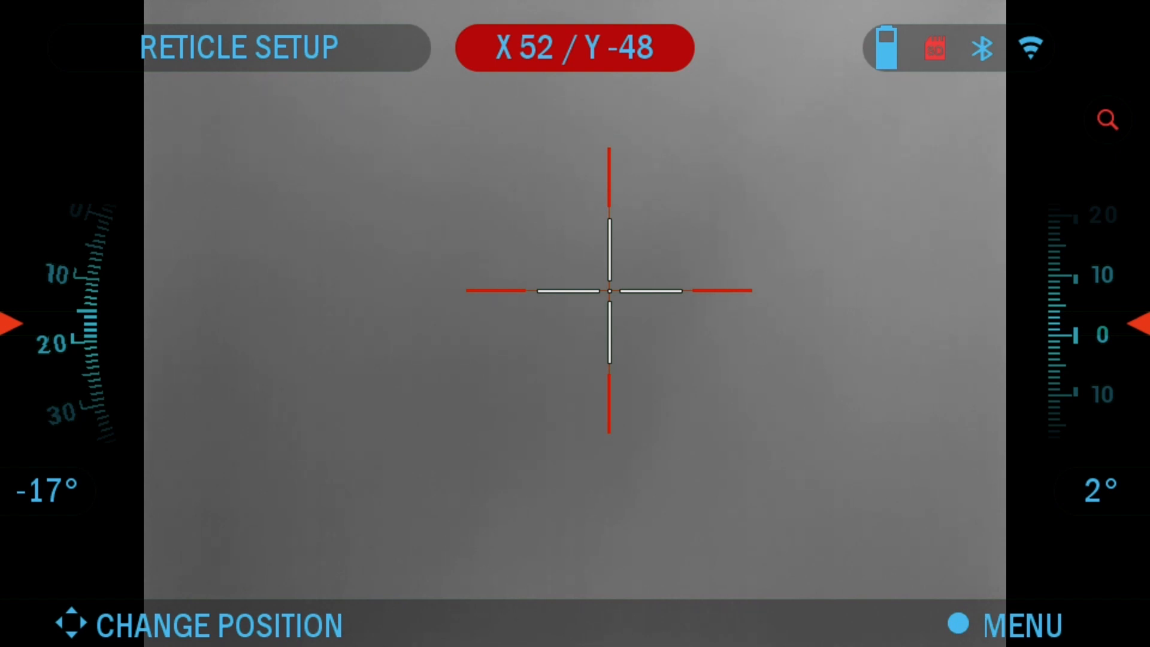
# Step: Save & Exit the reticle setup with the restored zero X 52 / Y -48
pyautogui.click(958, 623)
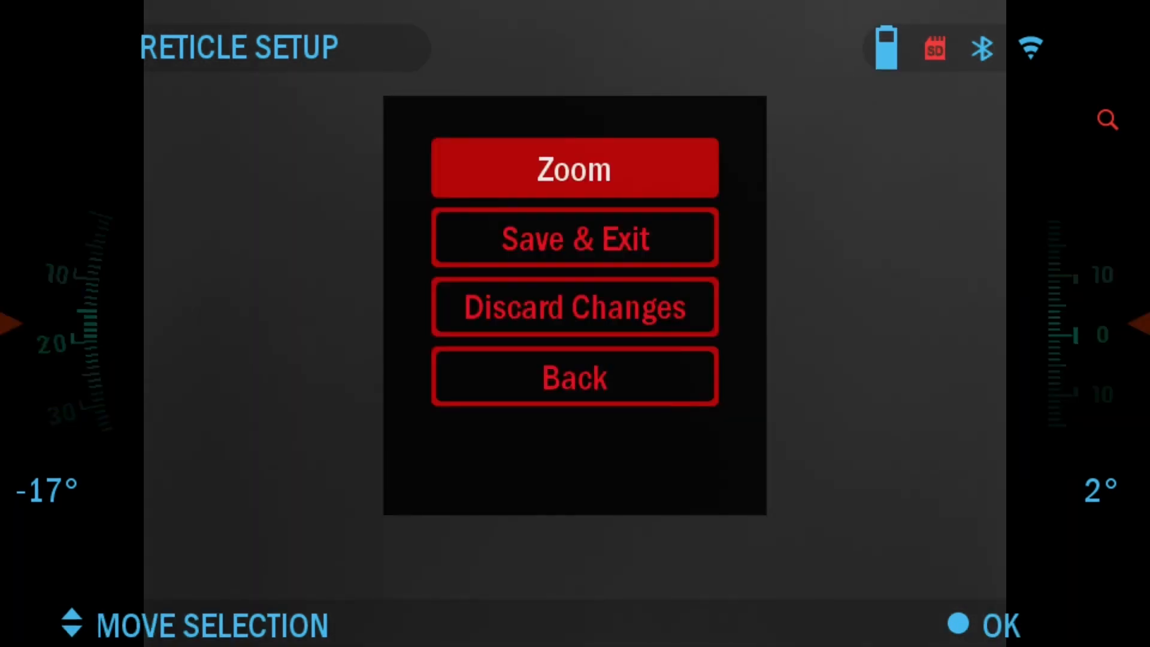
pyautogui.press('Down')
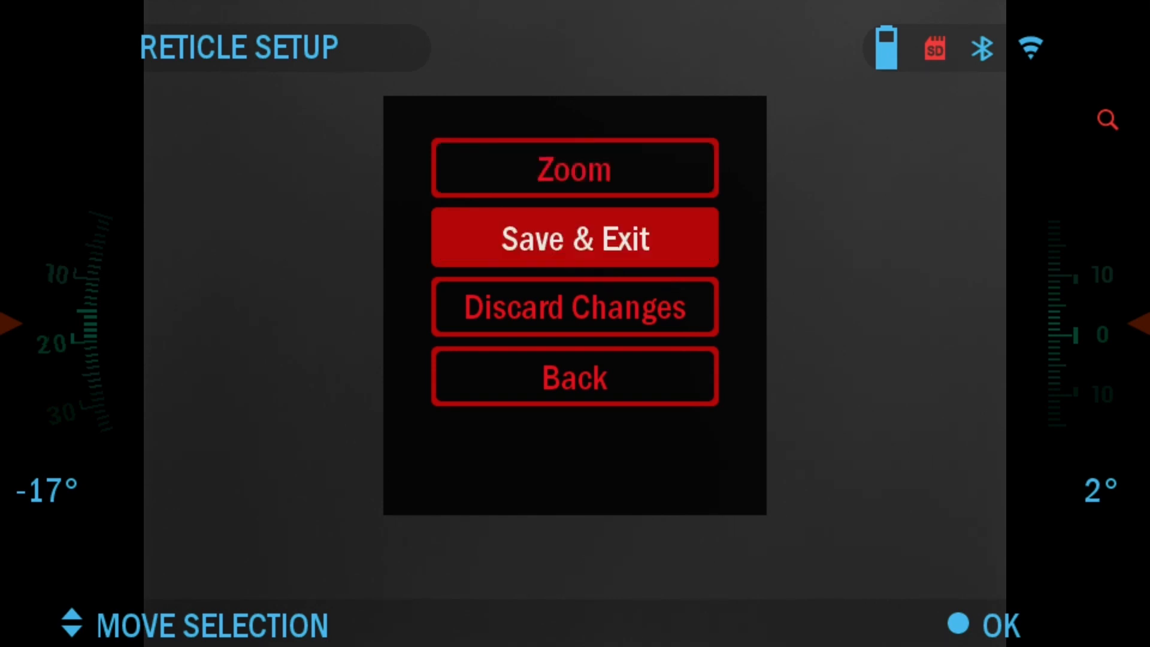
pyautogui.click(574, 236)
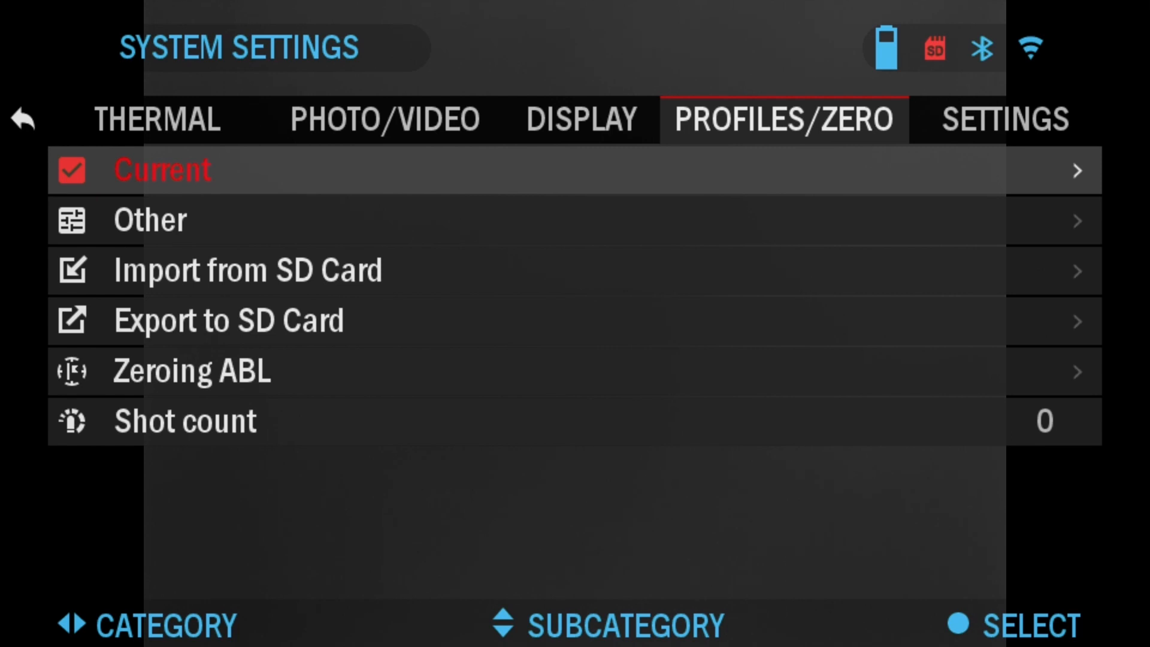
# Step: Change Device Type to 2.5-25x and accept it
pyautogui.click(1002, 118)
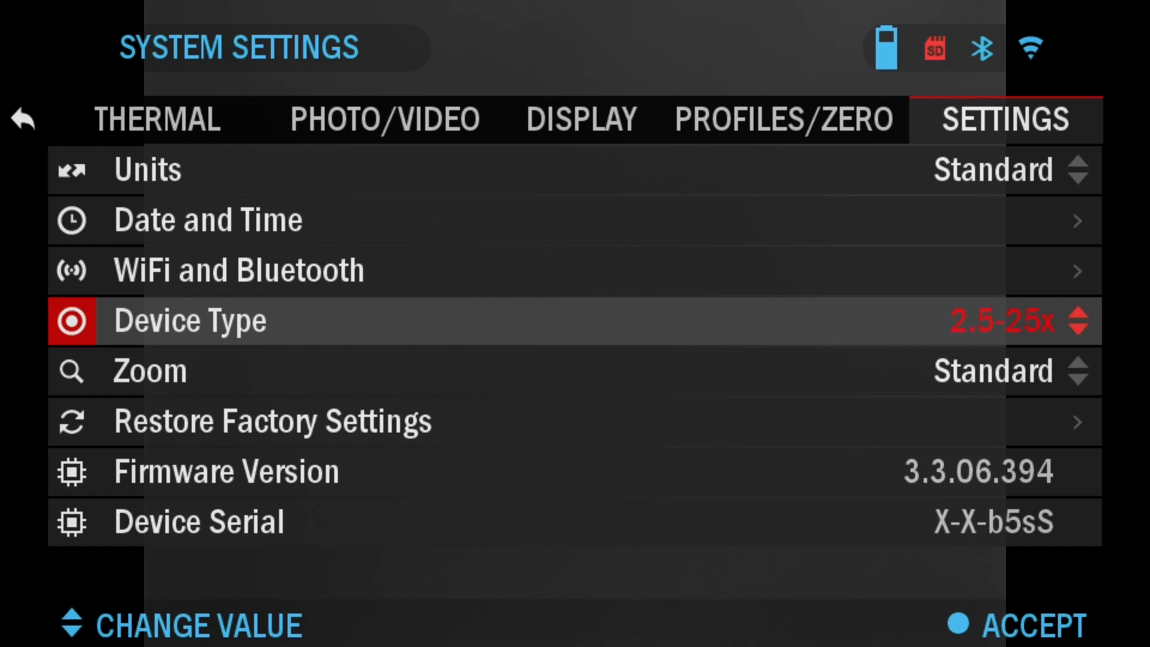
pyautogui.click(958, 623)
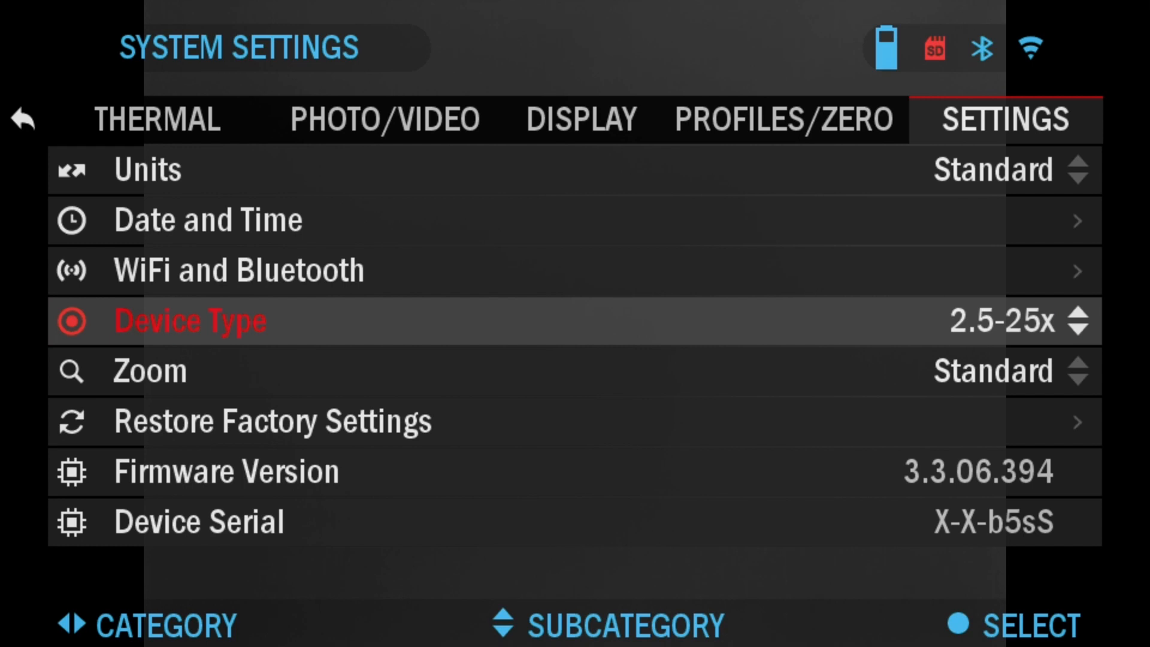